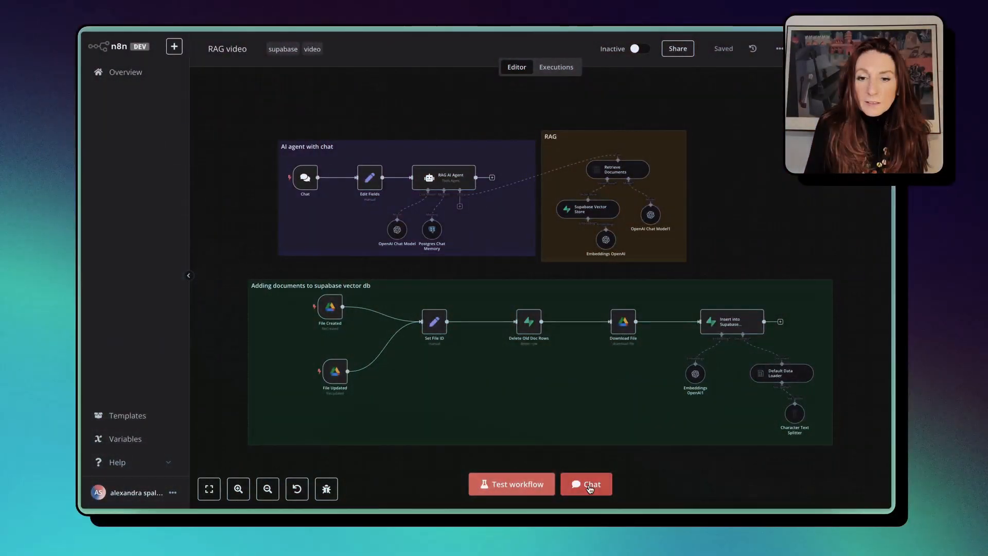
# - Open the workflow test chat and type 'I search a house with a private beach access'
pyautogui.click(585, 484)
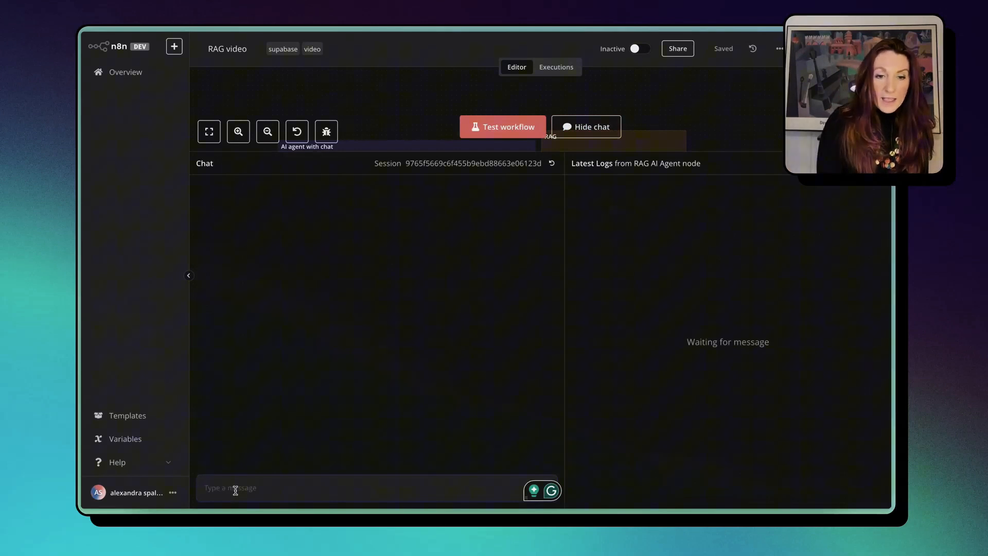
pyautogui.write('I search a house with a private beach access')
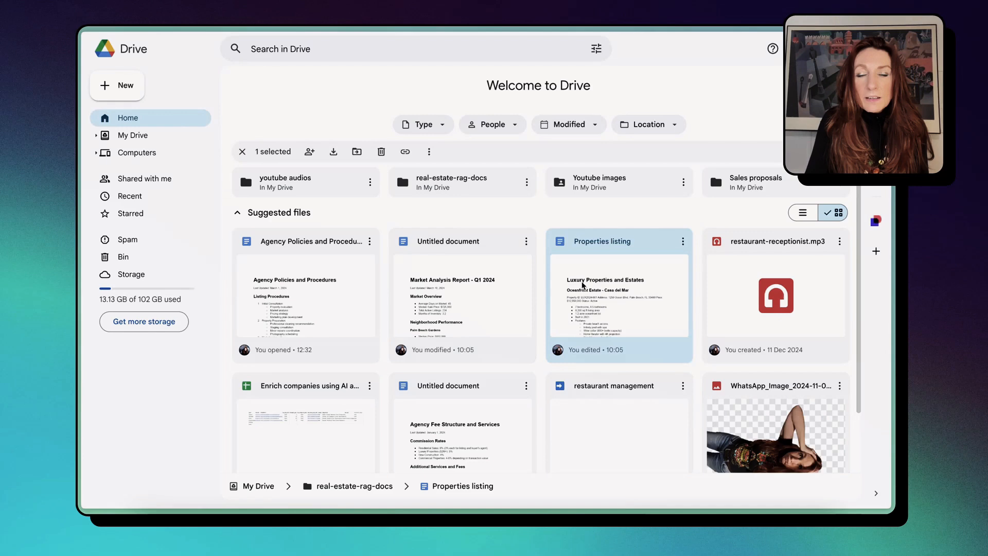
# - Open the Properties listing file from real-estate-rag-docs in Google Docs
pyautogui.doubleClick(602, 241)
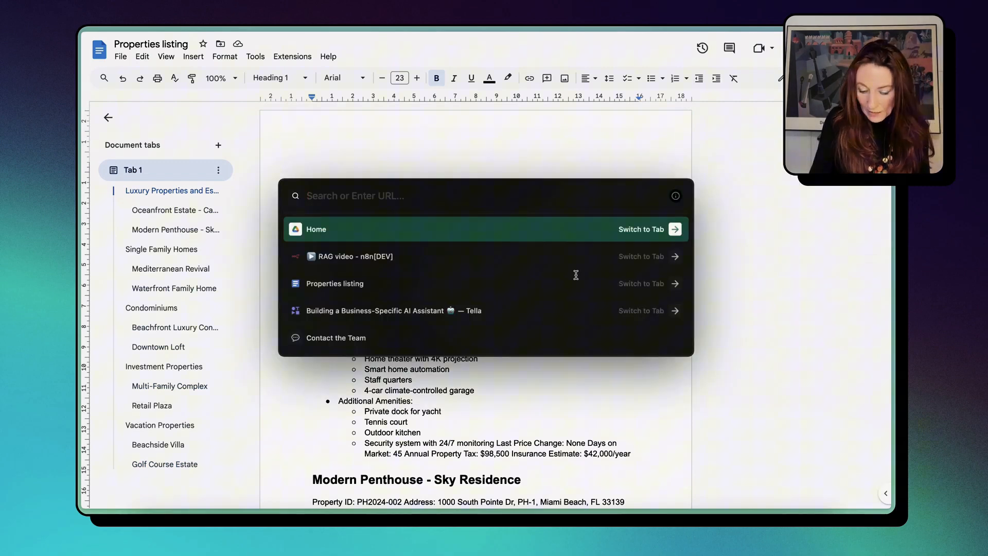
# - Return to the n8n tab showing the agent's Oceanfront Estate - Casa del Mar reply
pyautogui.click(350, 256)
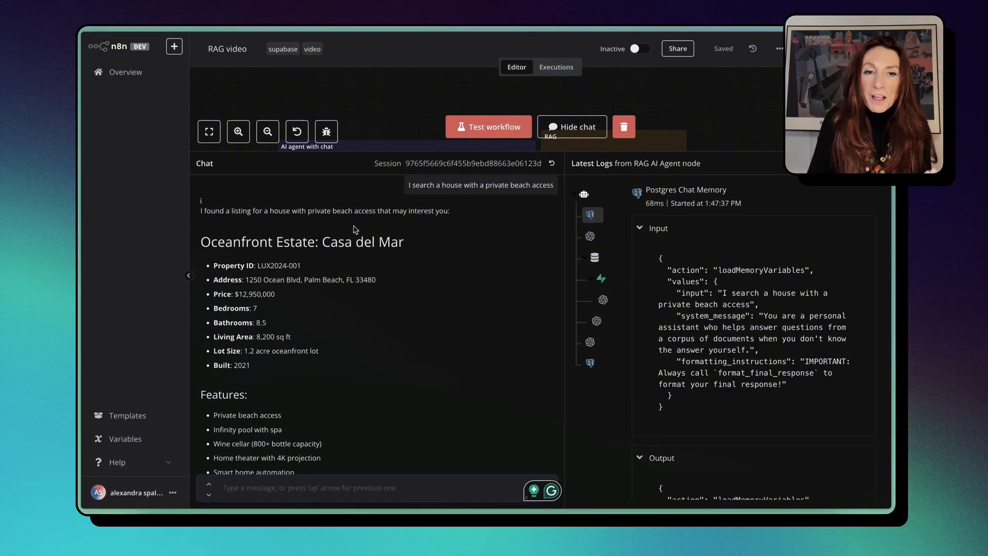
pyautogui.moveTo(321, 276)
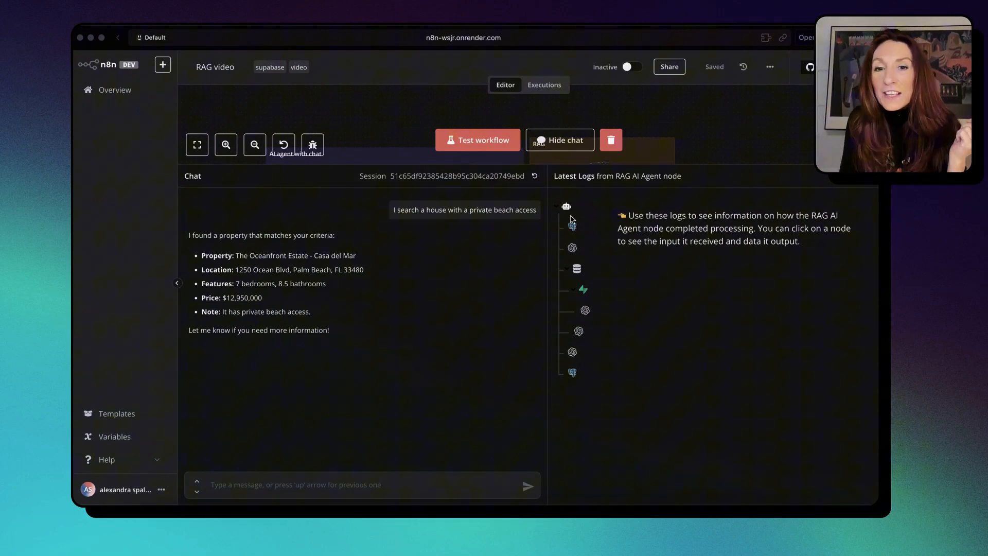
# - Inspect logs for Postgres Chat Memory, OpenAI Chat Model, Retrieve Documents and Supabase Vector Store output
pyautogui.click(572, 227)
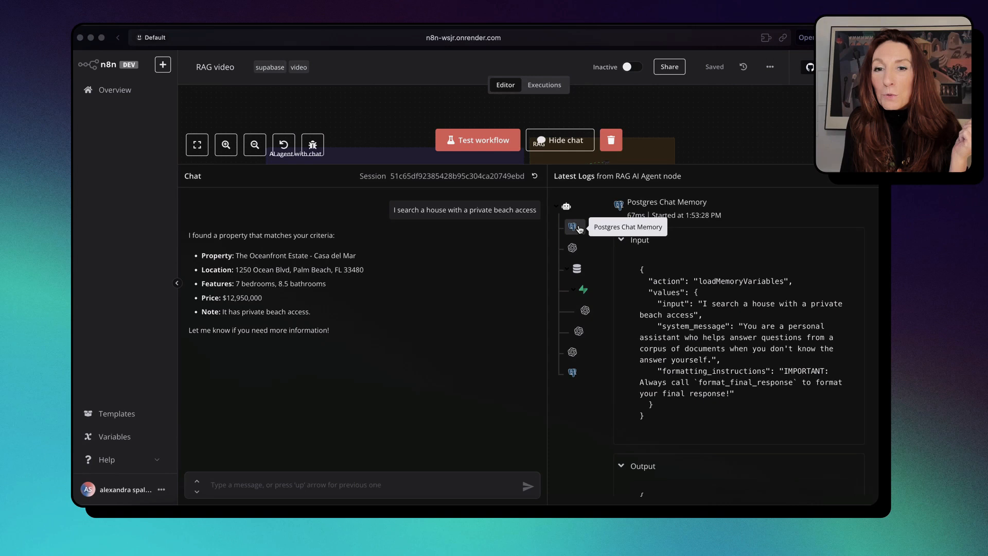
pyautogui.click(572, 247)
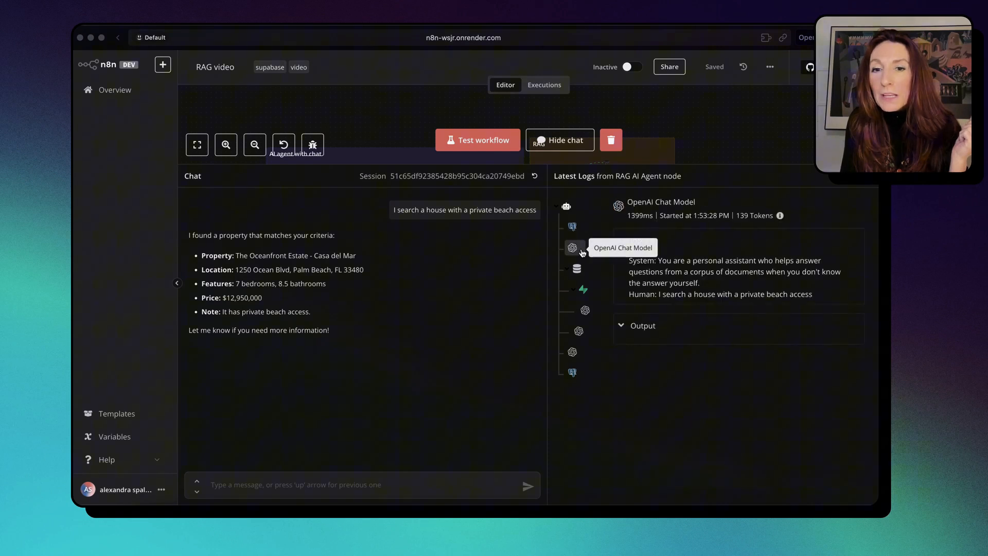
pyautogui.click(639, 241)
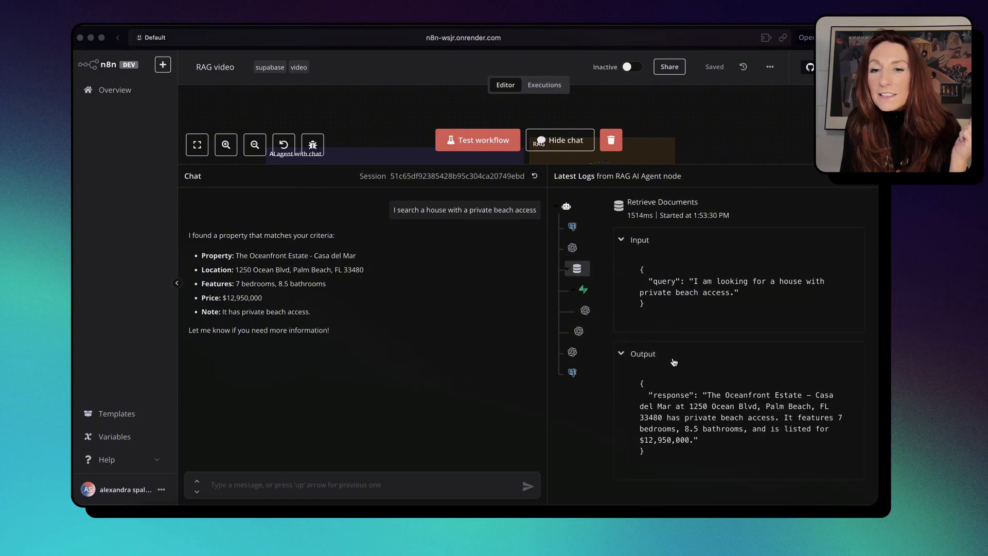
pyautogui.moveTo(763, 290)
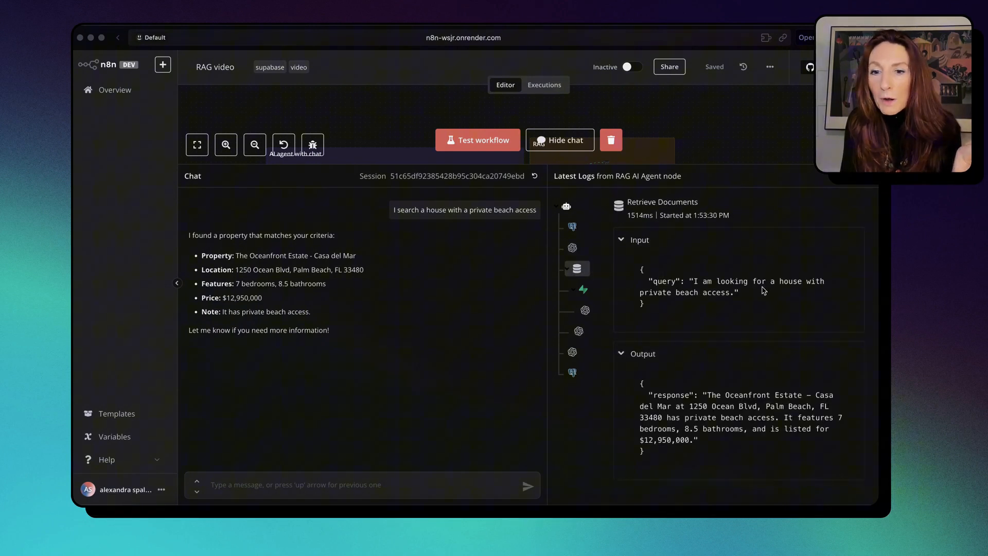
pyautogui.moveTo(735, 443)
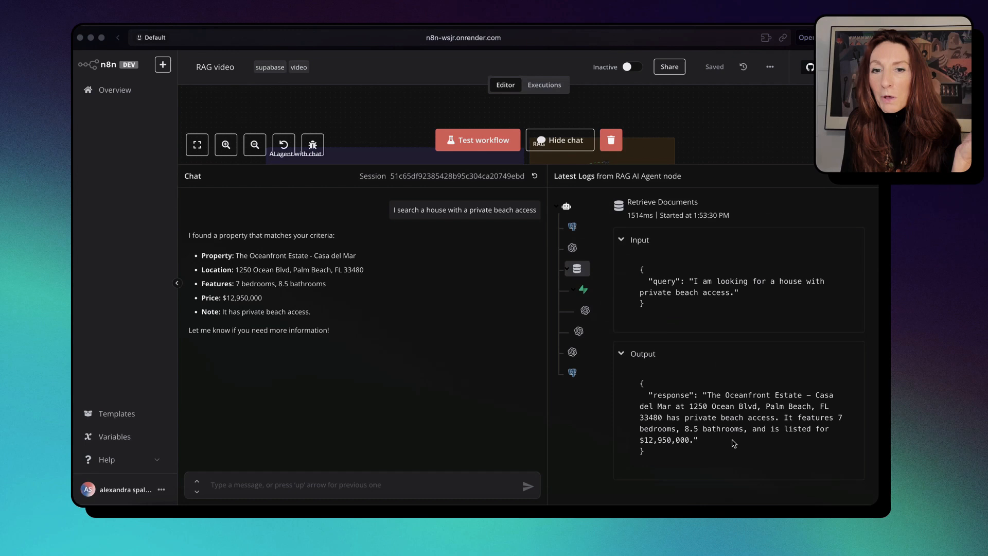
pyautogui.click(583, 290)
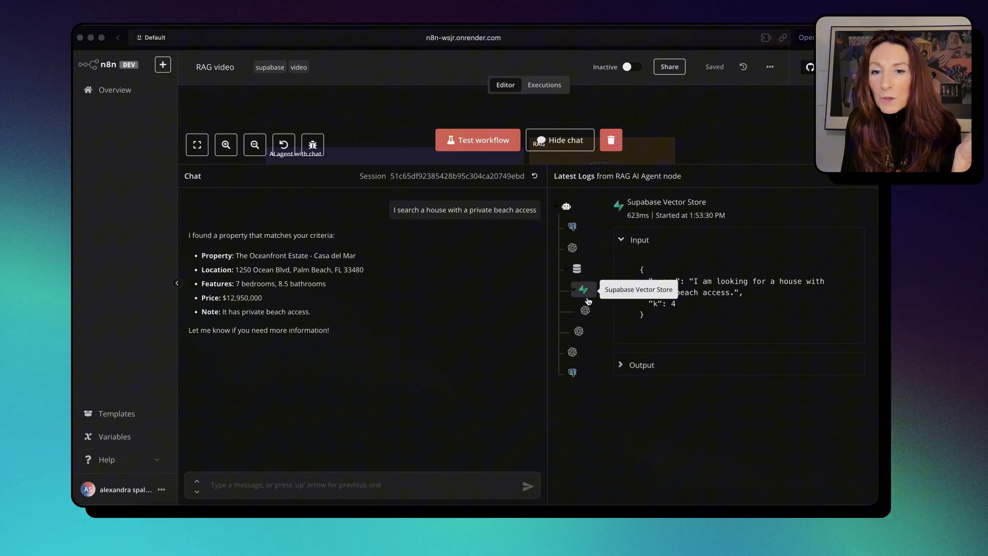
pyautogui.moveTo(809, 347)
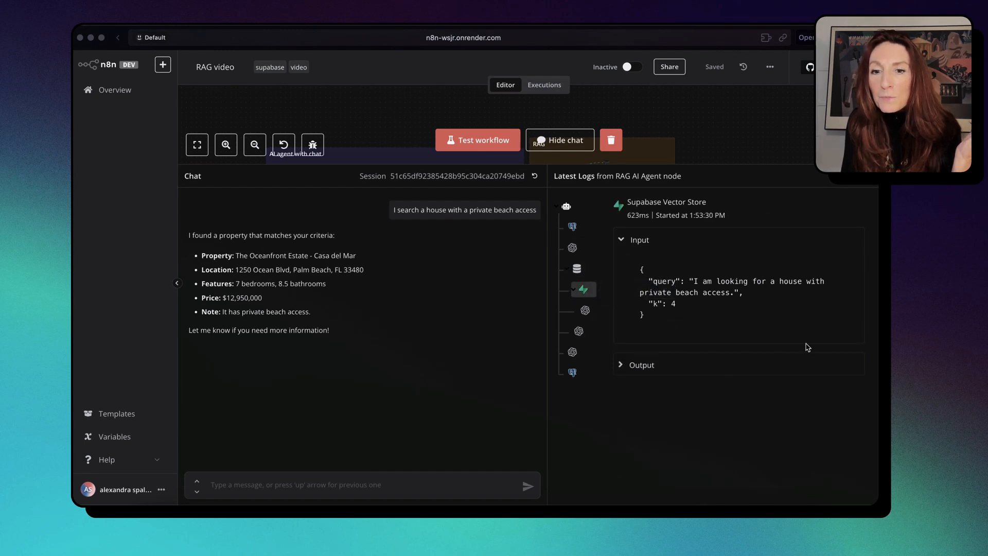
pyautogui.click(642, 365)
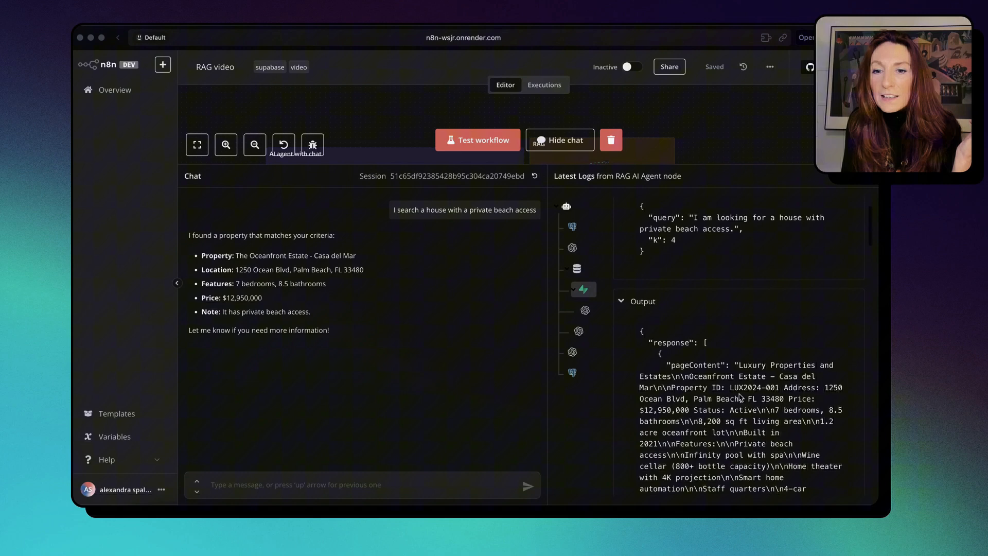
pyautogui.scroll(-3)
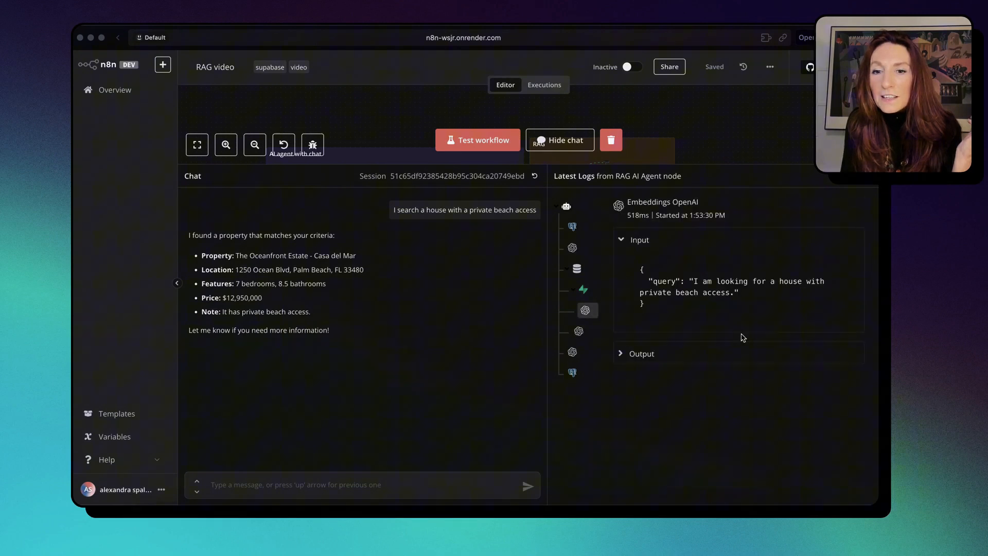
# - Read OpenAI Chat Model1's context-filled prompt and the final memory step's log
pyautogui.click(641, 353)
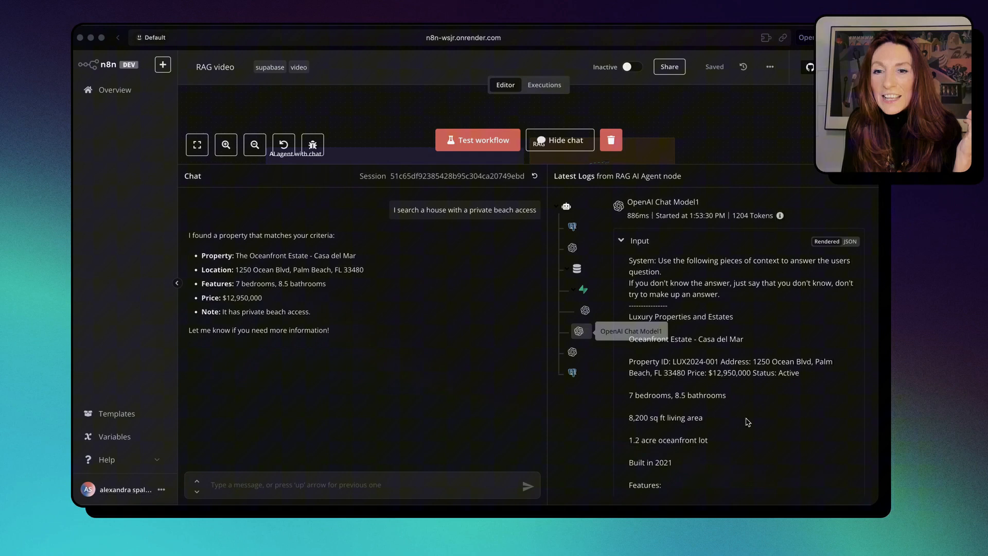
pyautogui.moveTo(778, 272)
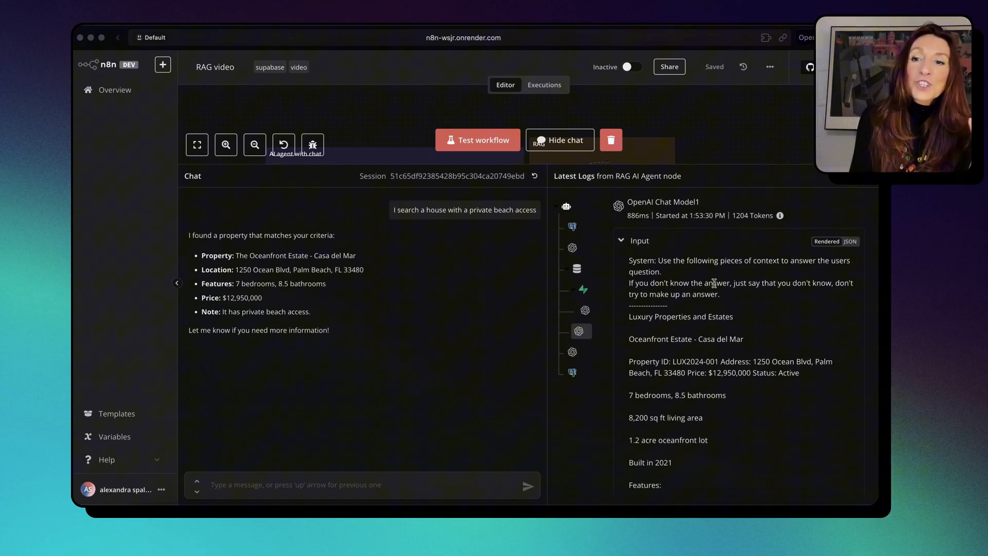
pyautogui.moveTo(735, 294)
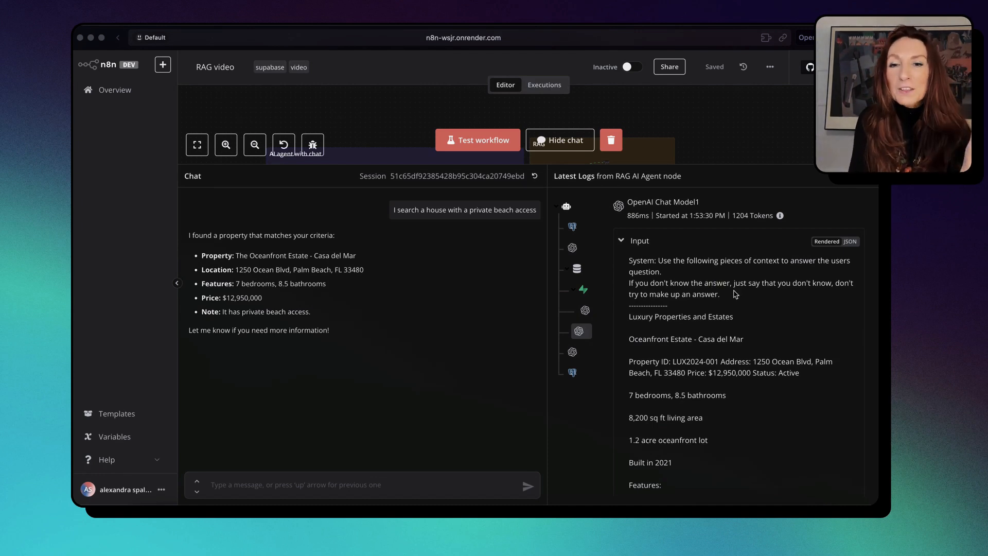
pyautogui.moveTo(788, 295)
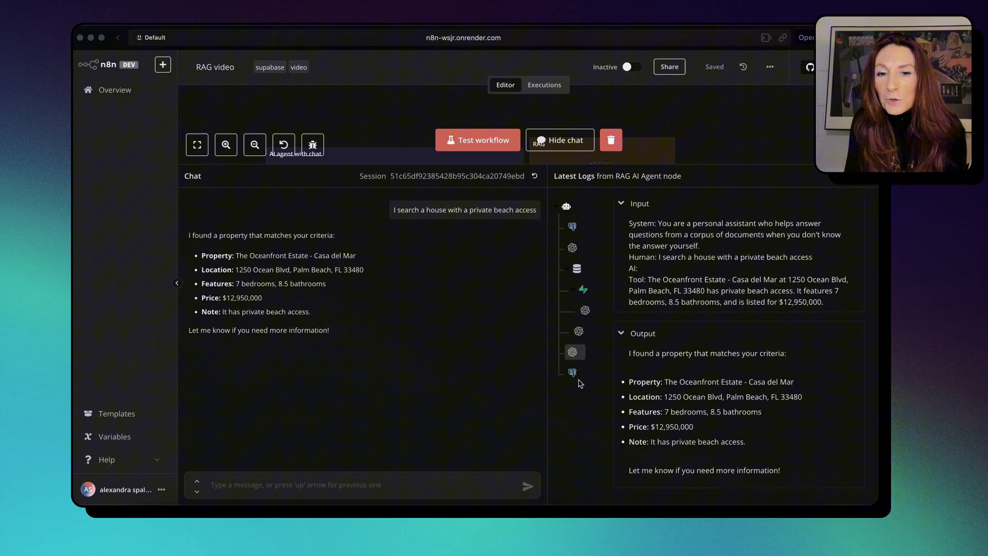
pyautogui.click(572, 372)
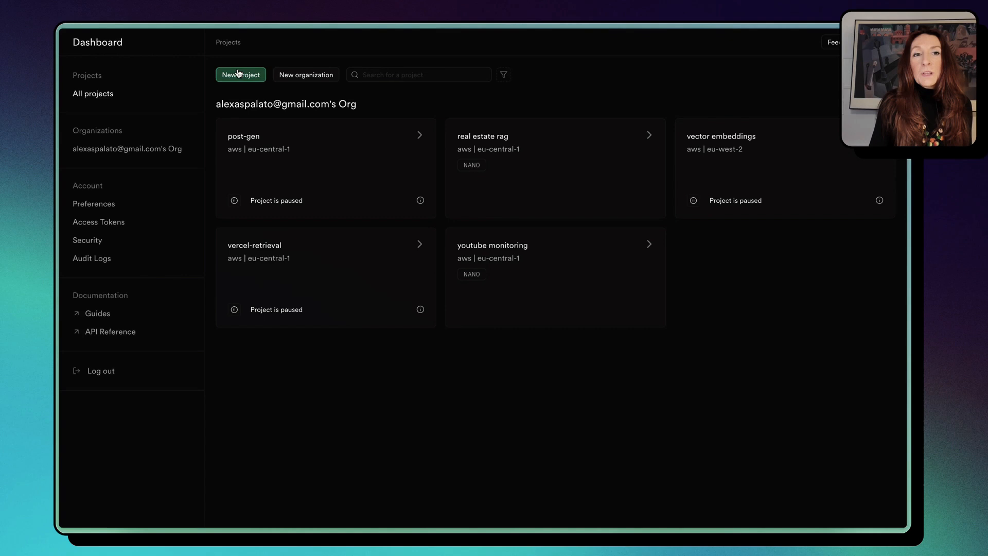
pyautogui.moveTo(493, 317)
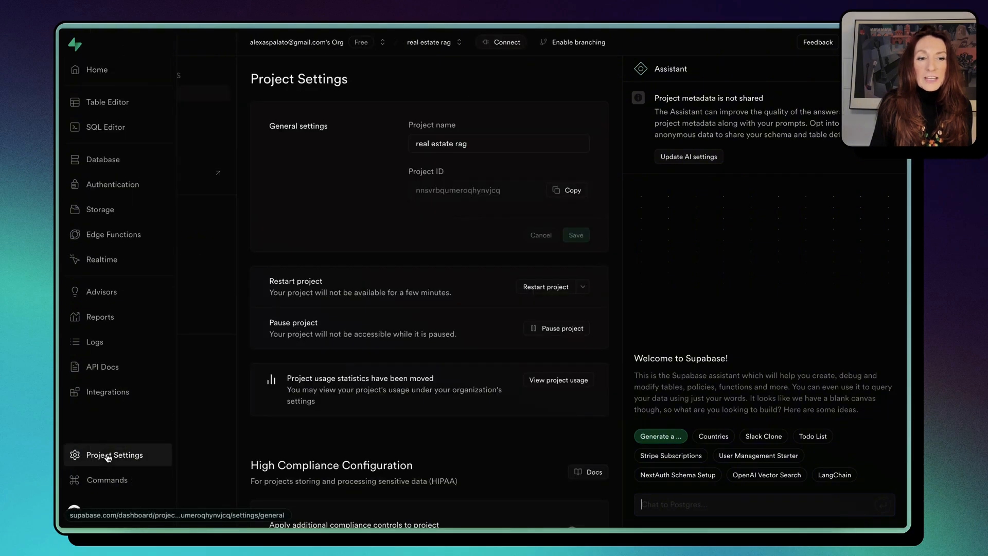
# - Show the transaction pooler's host, port, database and user from the project's connection strings
pyautogui.click(115, 454)
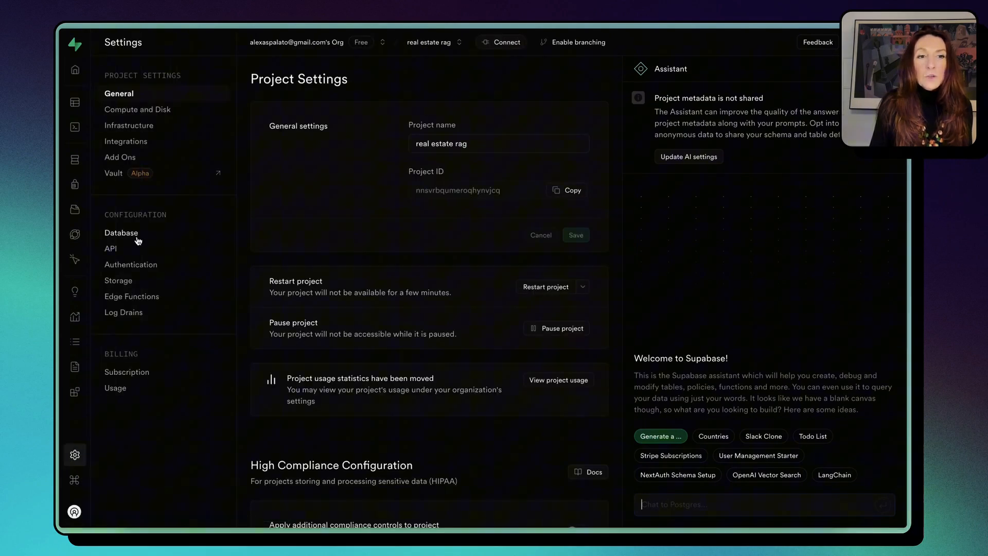
pyautogui.click(121, 232)
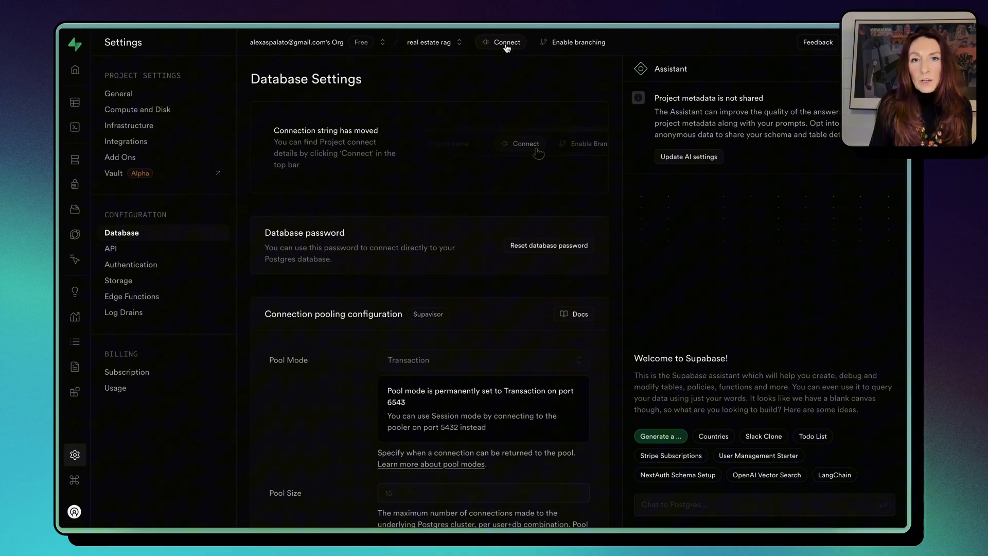
pyautogui.click(500, 41)
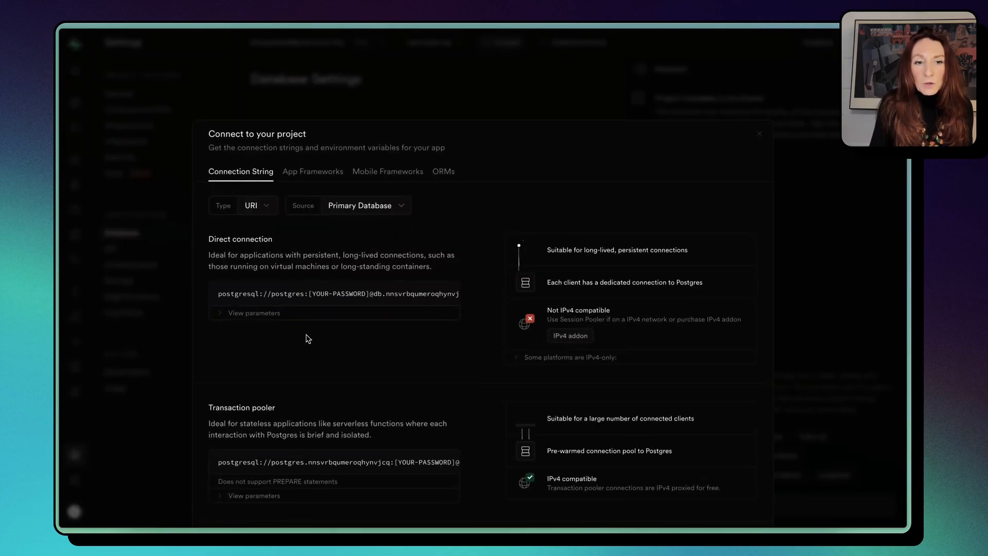
pyautogui.scroll(-3)
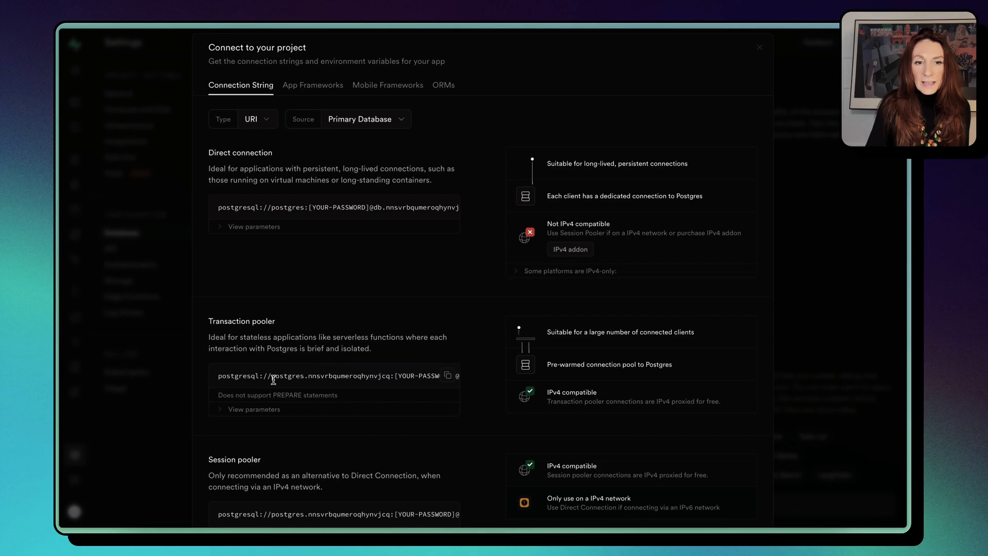
pyautogui.click(254, 408)
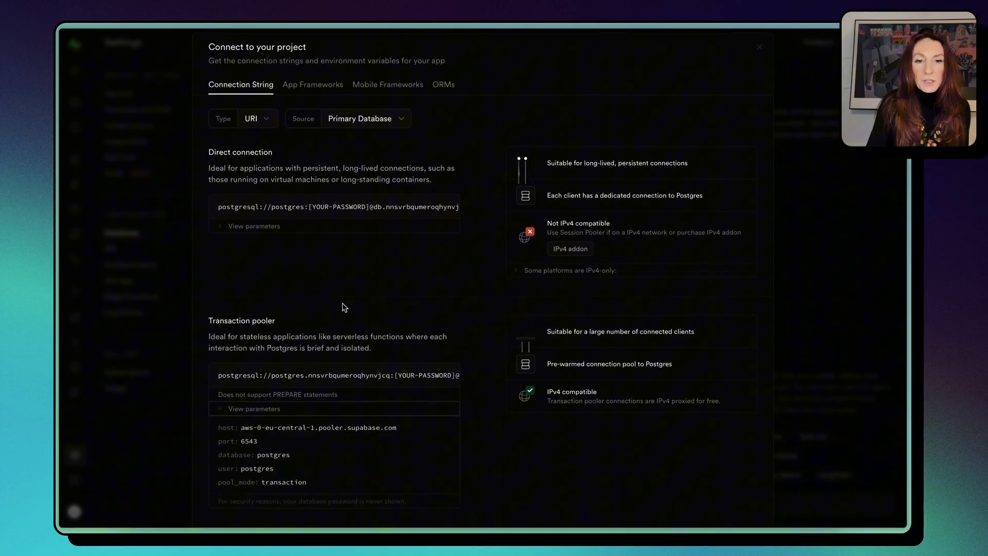
pyautogui.scroll(-3)
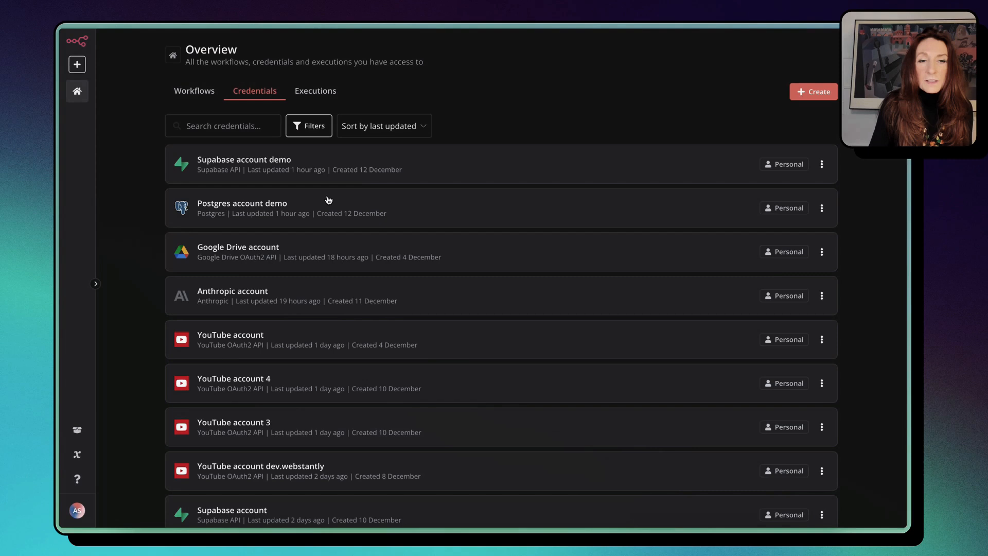
# - Review the demo database credential's sharing options and creation details
pyautogui.click(242, 208)
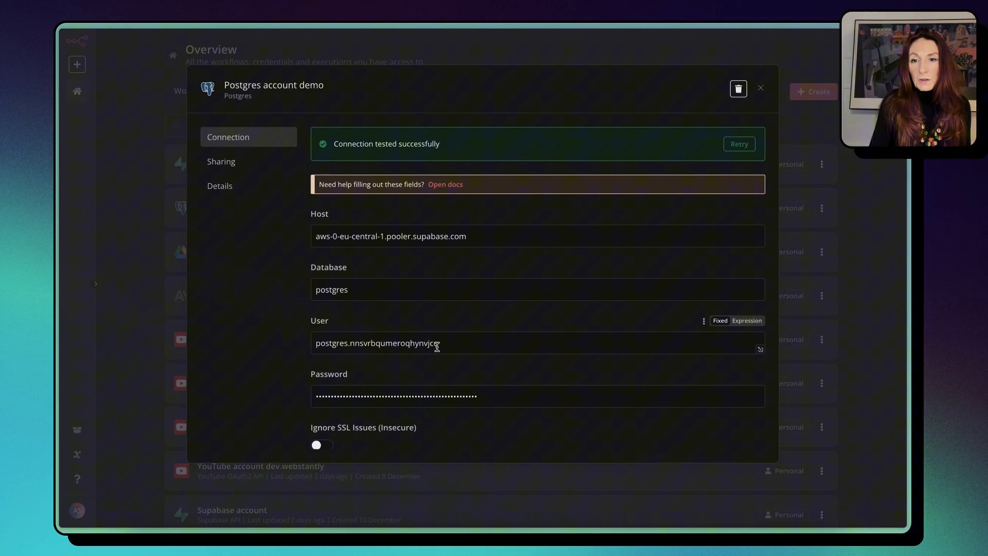
pyautogui.moveTo(559, 342)
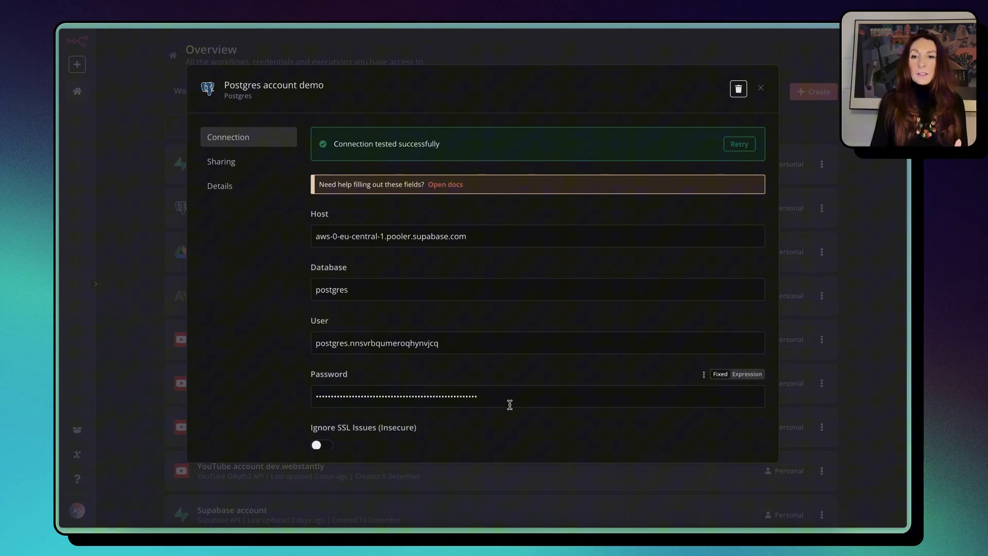
pyautogui.moveTo(510, 404)
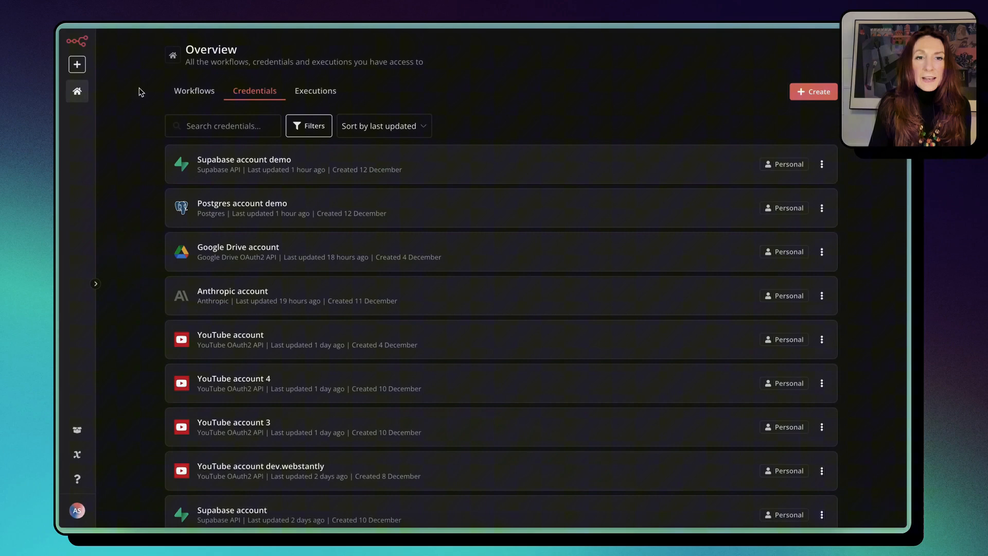
pyautogui.click(244, 164)
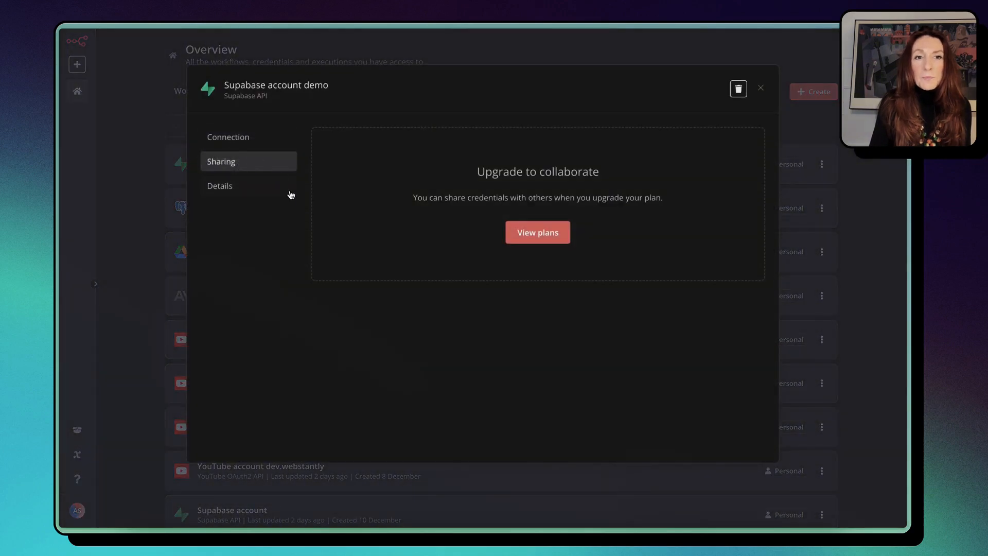
pyautogui.click(220, 186)
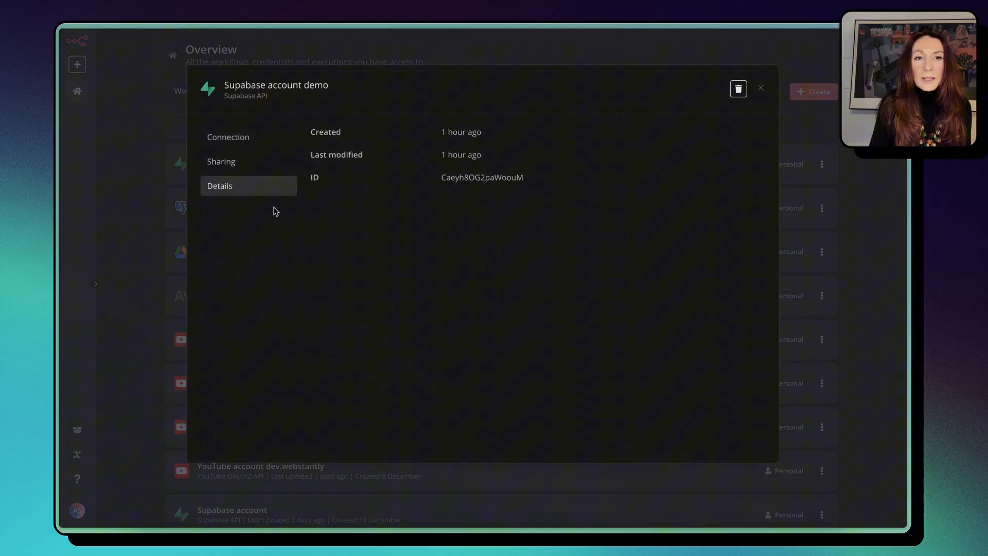
pyautogui.click(228, 137)
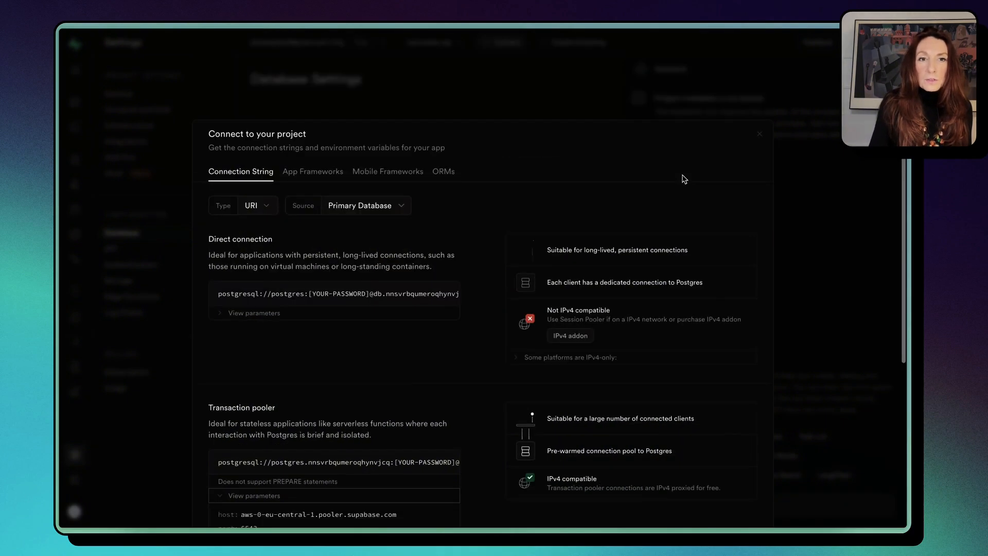
# - Close the Connect dialog and view the project URL and API keys in API settings
pyautogui.click(760, 134)
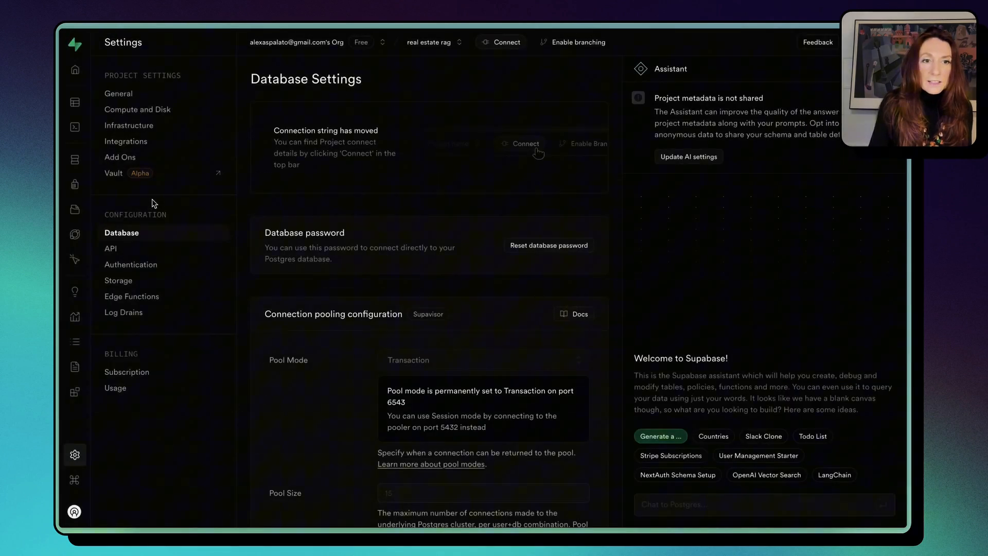
pyautogui.click(111, 248)
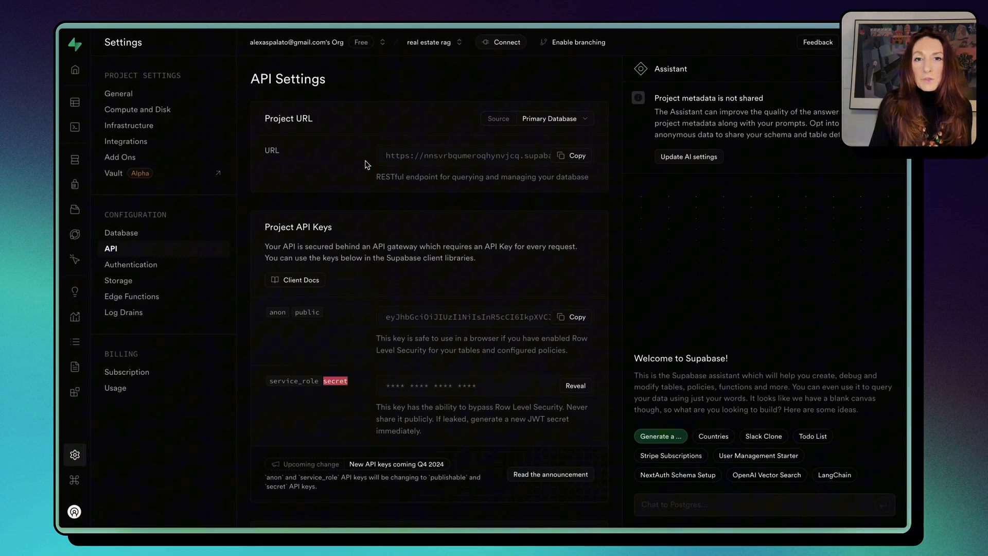
pyautogui.moveTo(292, 380)
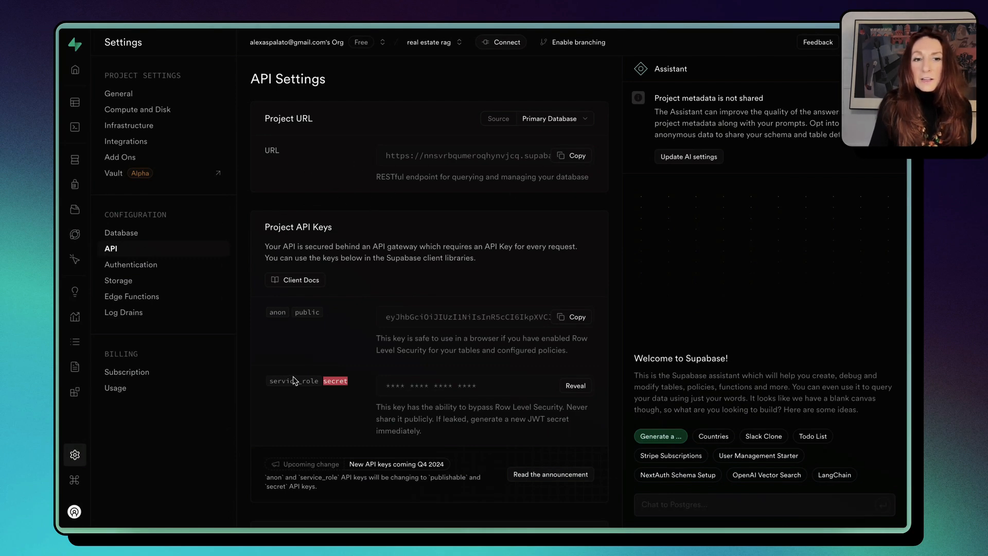
pyautogui.click(575, 385)
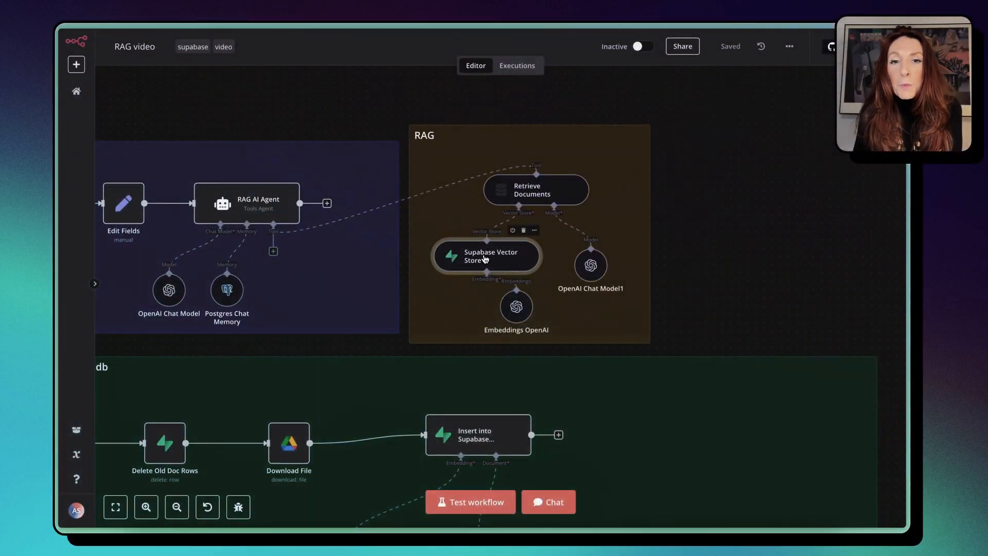
# - Check the Supabase Vector Store node's table choices, then follow its docs to the LangChain quickstart
pyautogui.doubleClick(486, 256)
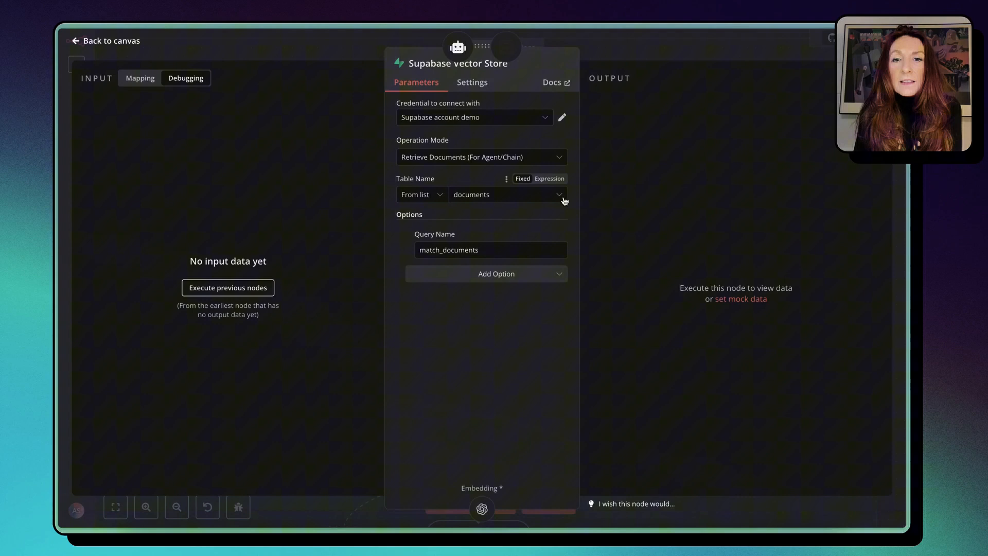
pyautogui.click(558, 194)
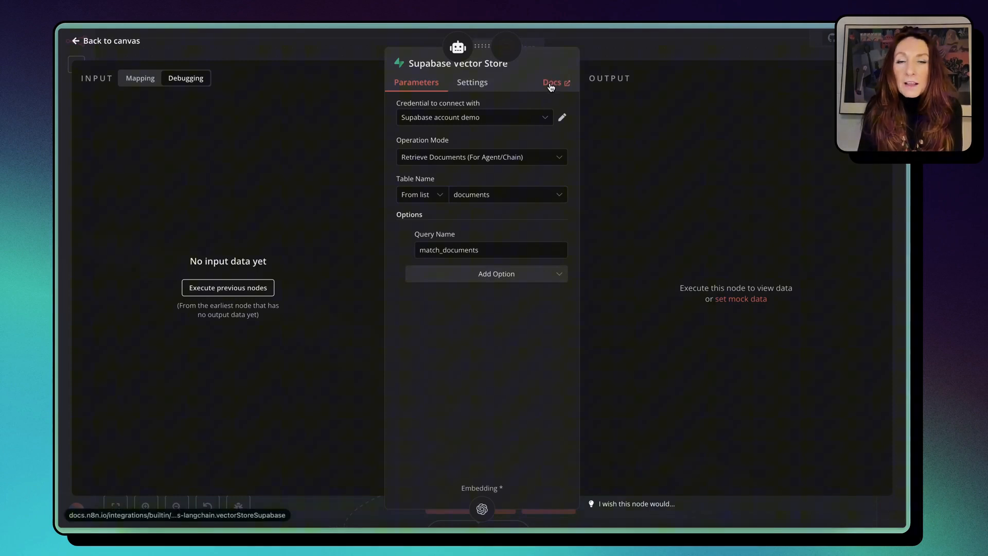
pyautogui.click(551, 83)
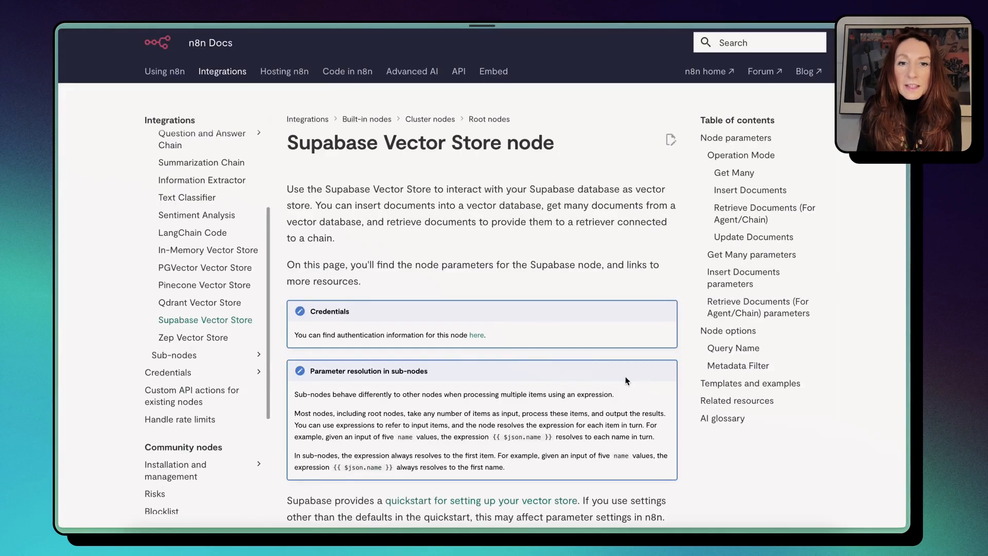
pyautogui.scroll(-3)
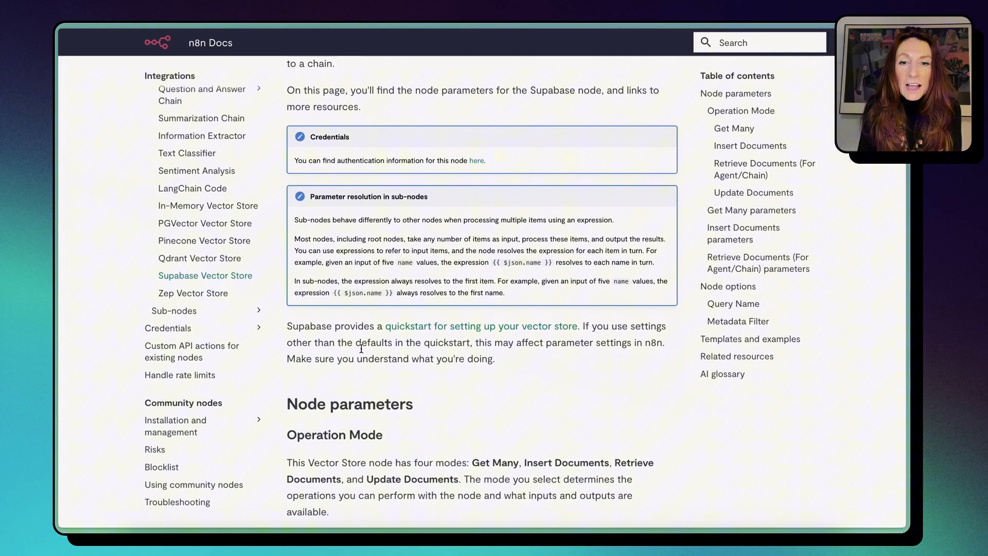
pyautogui.moveTo(486, 332)
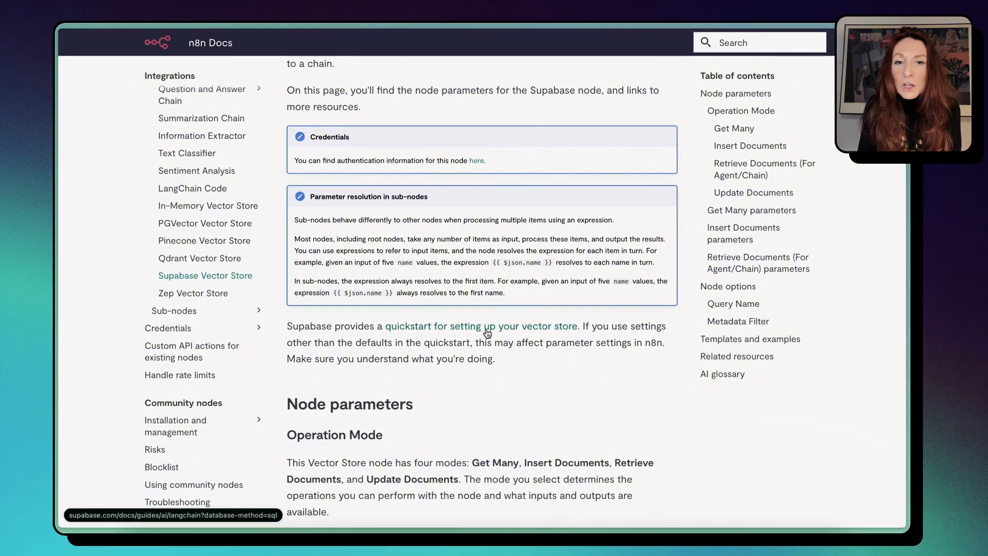
pyautogui.click(480, 326)
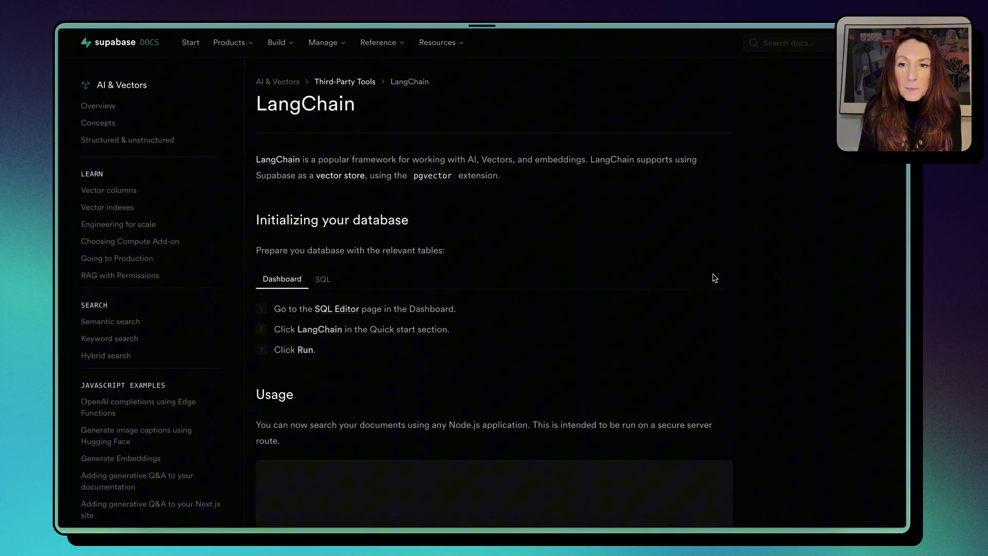
# - Run the guide's LangChain SQL script in SQL Editor and confirm the new documents table
pyautogui.click(322, 279)
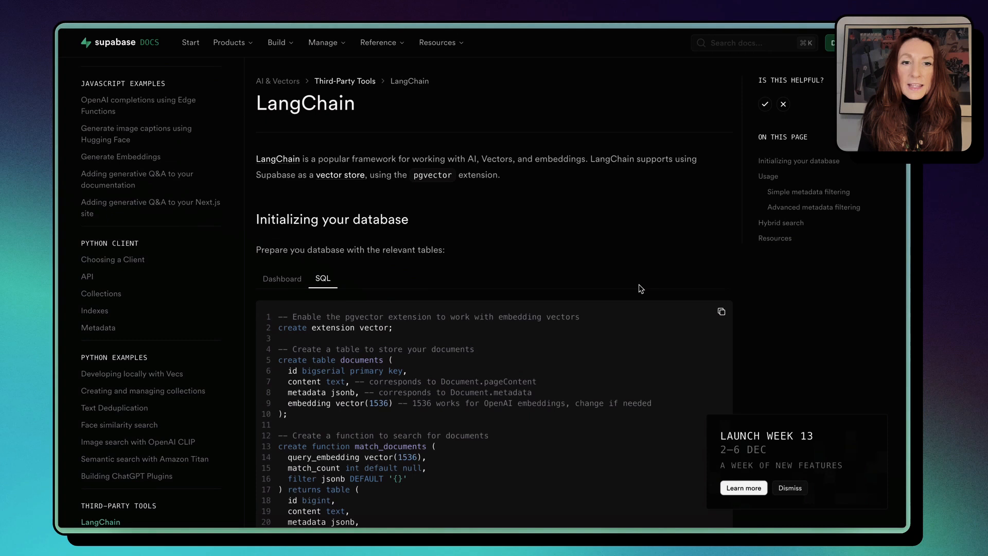
pyautogui.scroll(-3)
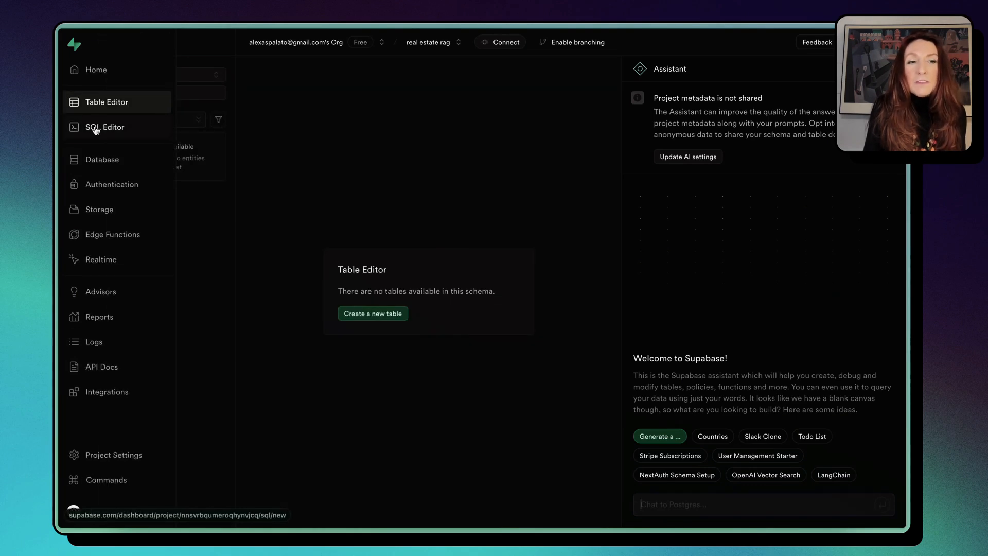
pyautogui.click(106, 127)
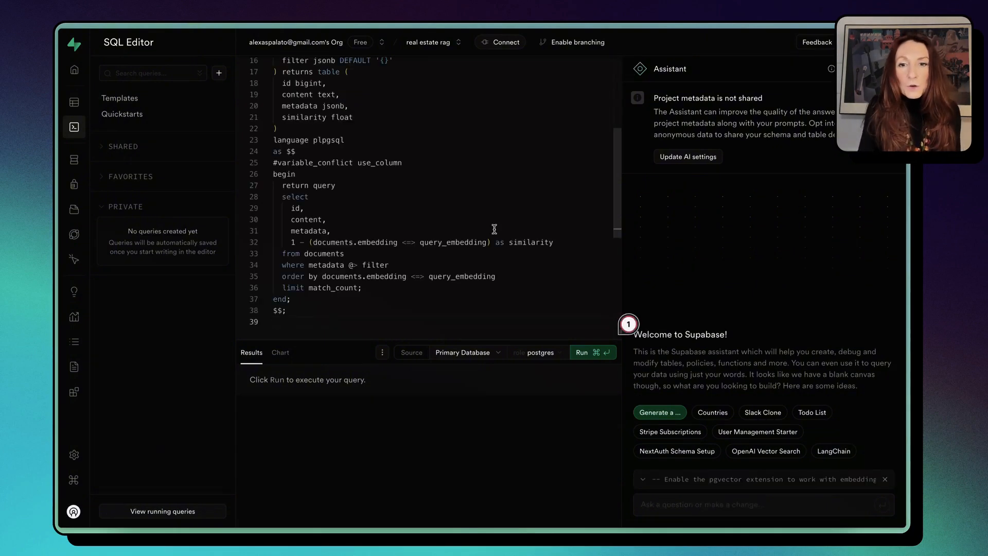
pyautogui.click(584, 352)
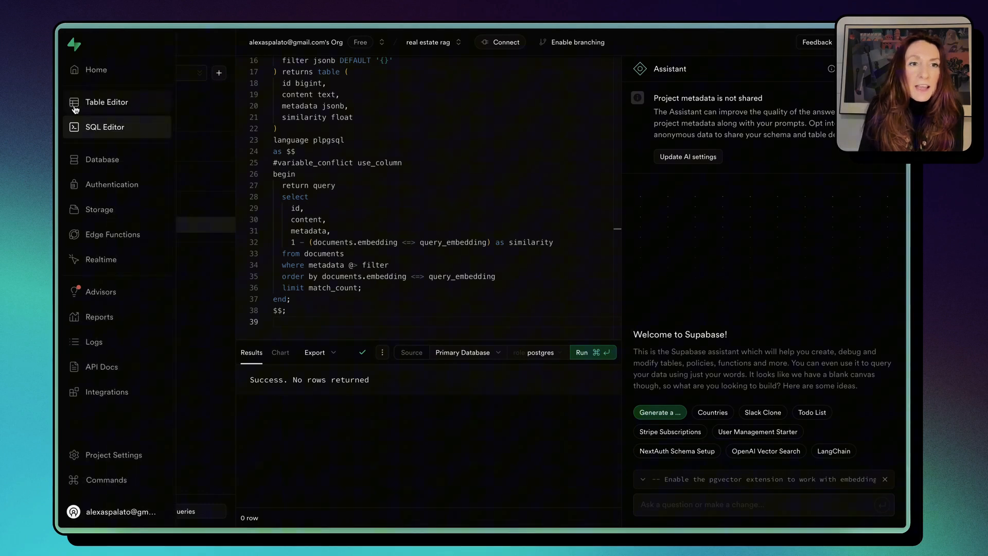
pyautogui.click(106, 102)
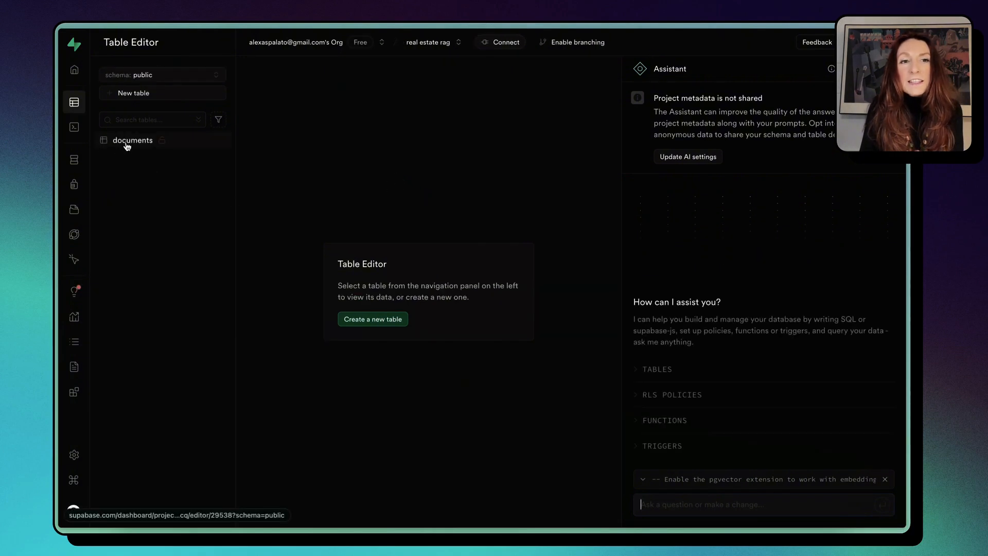
pyautogui.moveTo(442, 136)
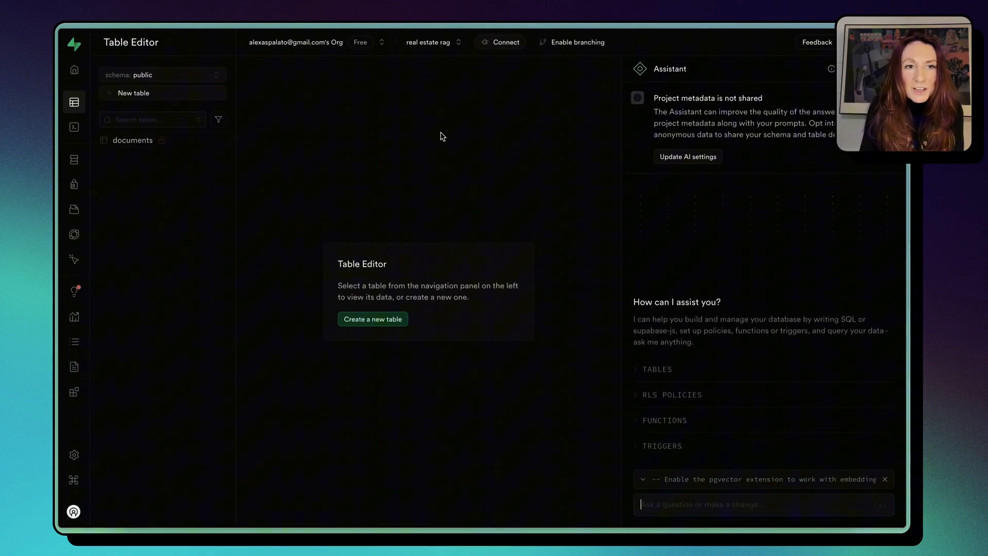
pyautogui.moveTo(196, 198)
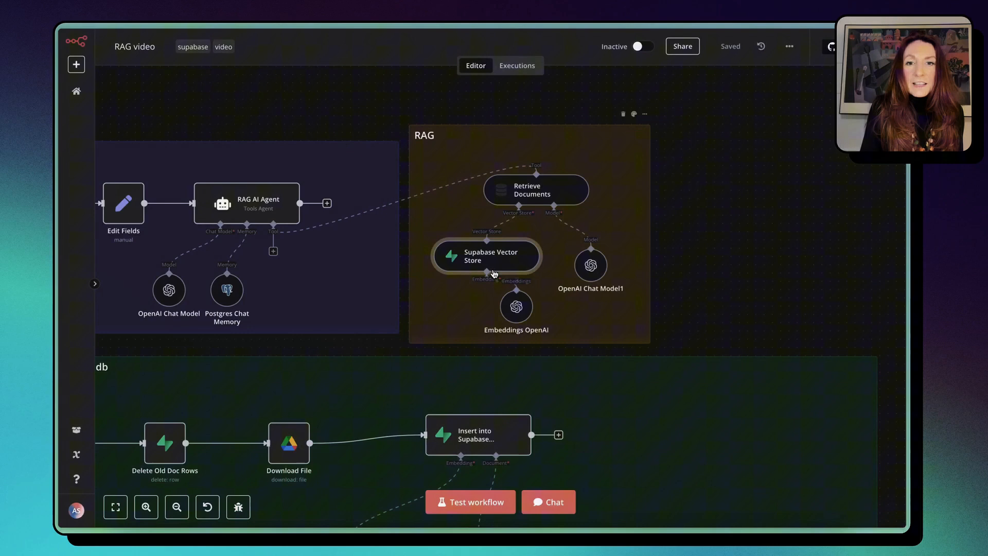
# - Check that the Supabase Vector Store's Table Name list offers documents and rpc/match_documents
pyautogui.doubleClick(486, 256)
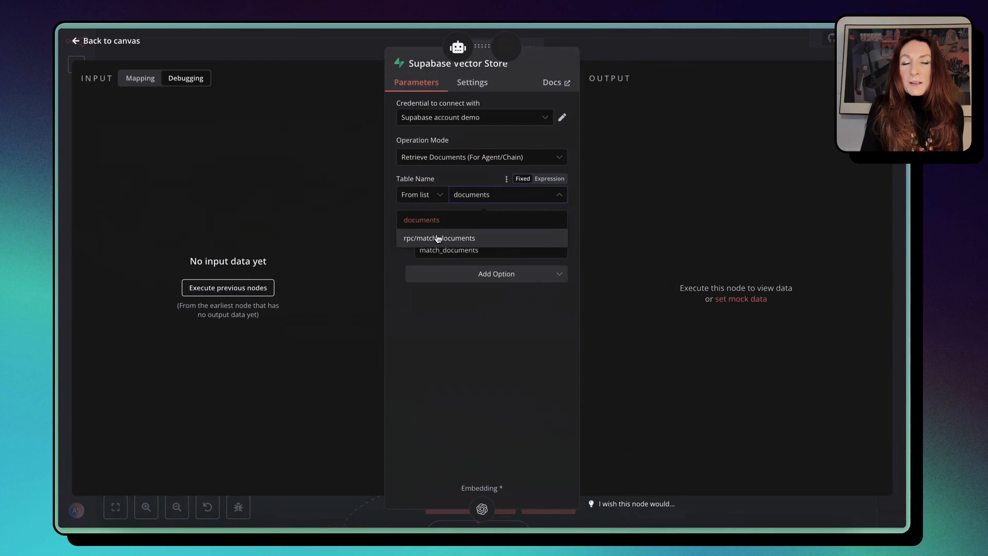
pyautogui.click(439, 238)
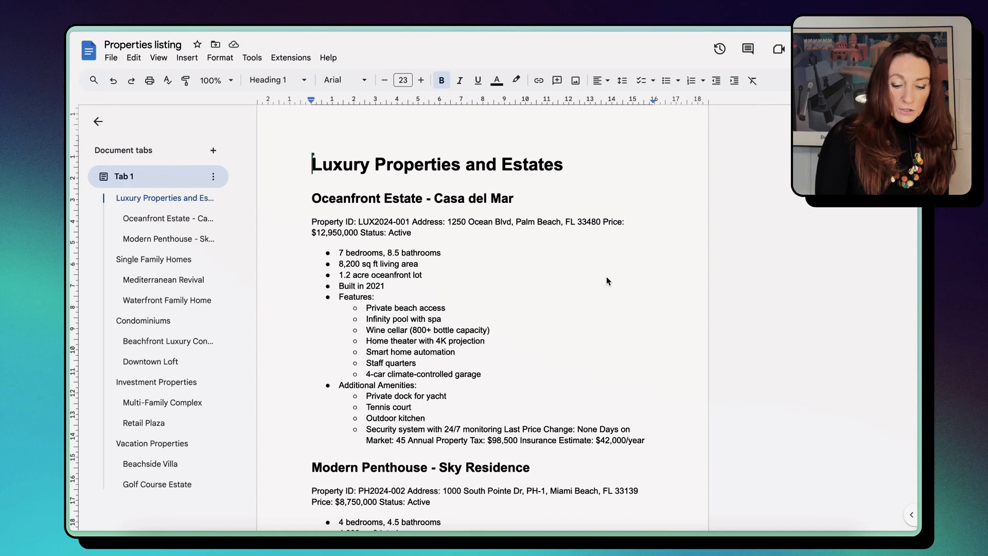
pyautogui.moveTo(183, 129)
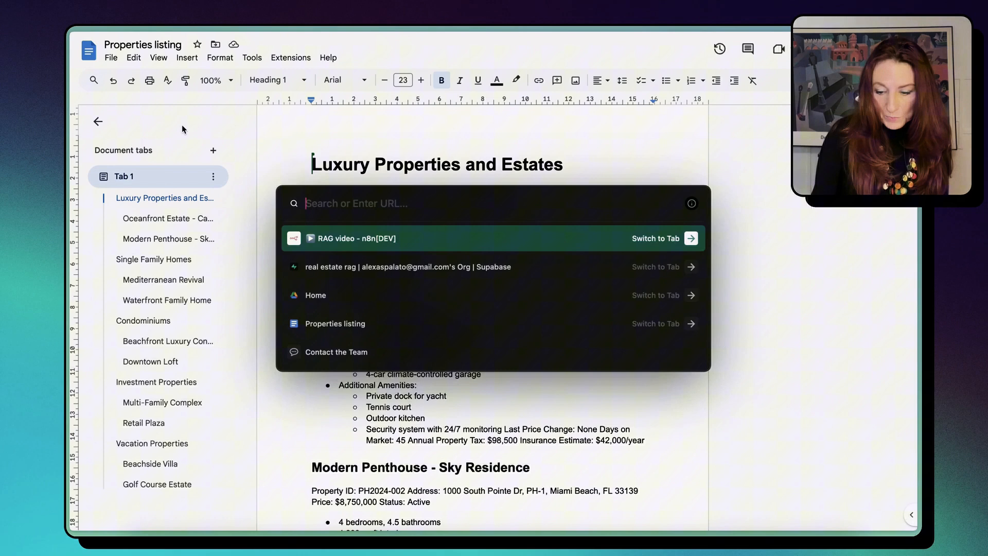
# - Review the luxury estate entries in the Google Docs 'Properties listing' document
pyautogui.click(408, 266)
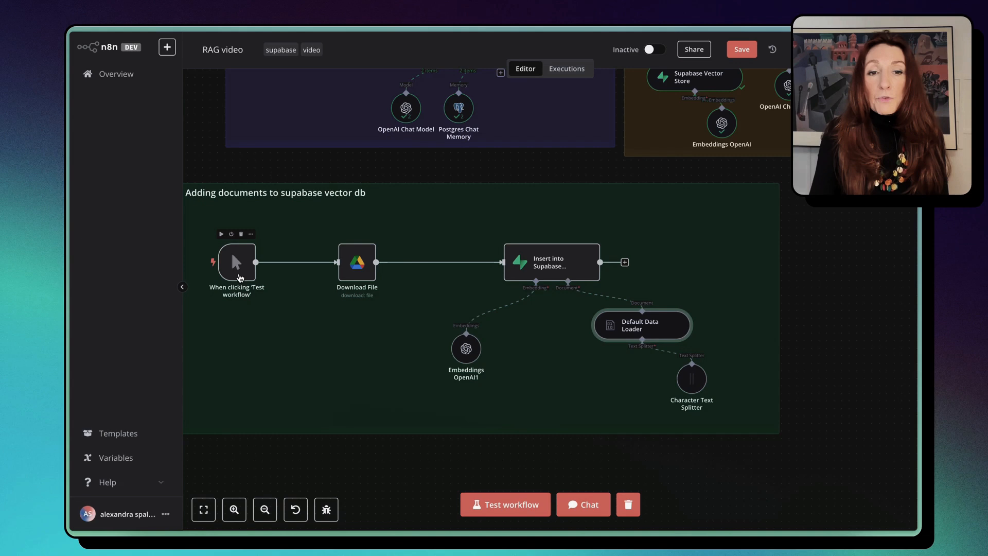
# - Inspect the ingestion nodes: trigger, Download File, Embeddings OpenAI1 and Default Data Loader
pyautogui.click(357, 262)
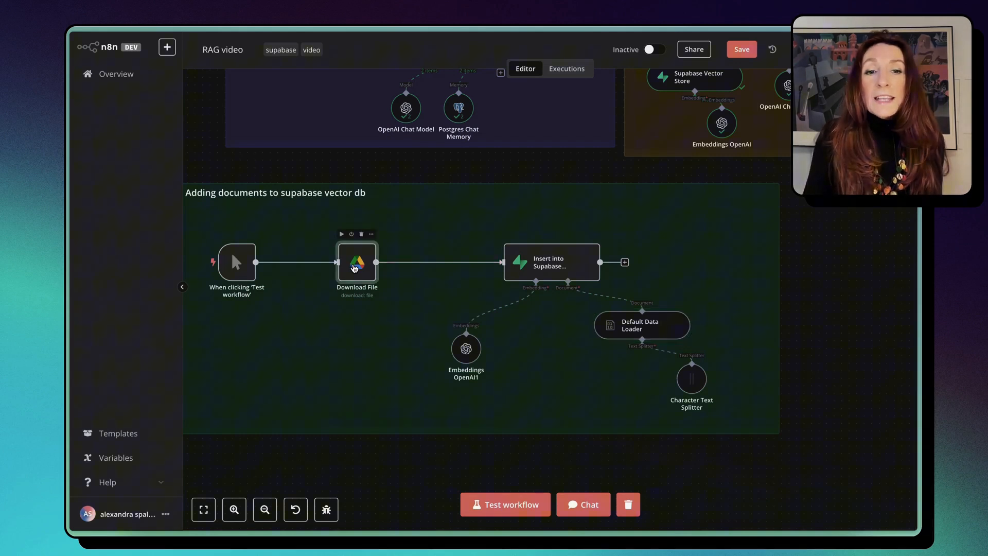
pyautogui.doubleClick(357, 262)
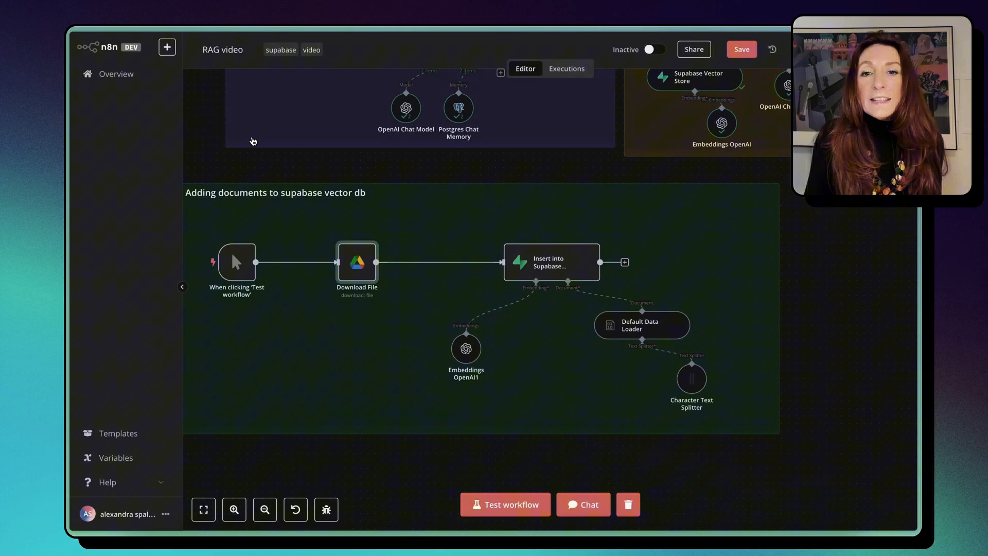
pyautogui.doubleClick(551, 261)
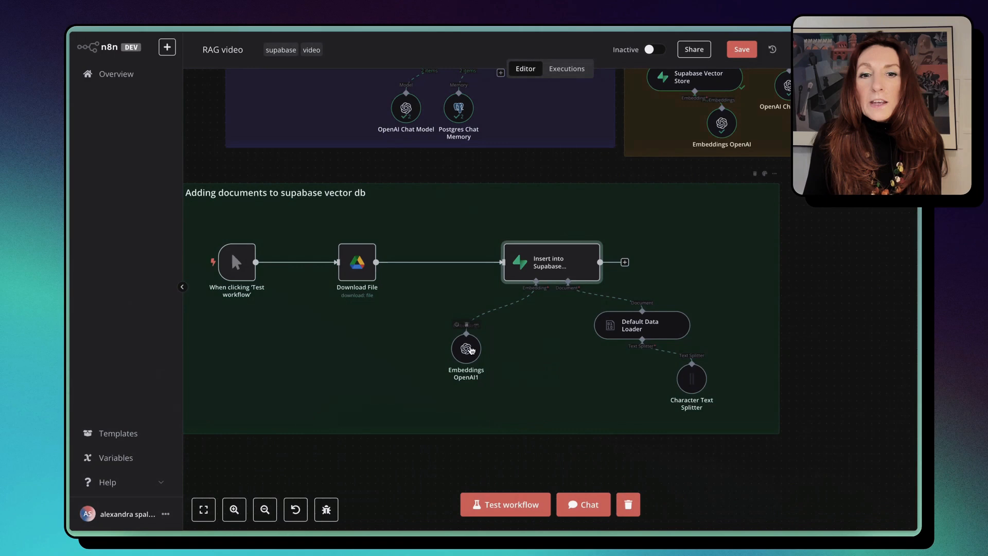
pyautogui.doubleClick(466, 349)
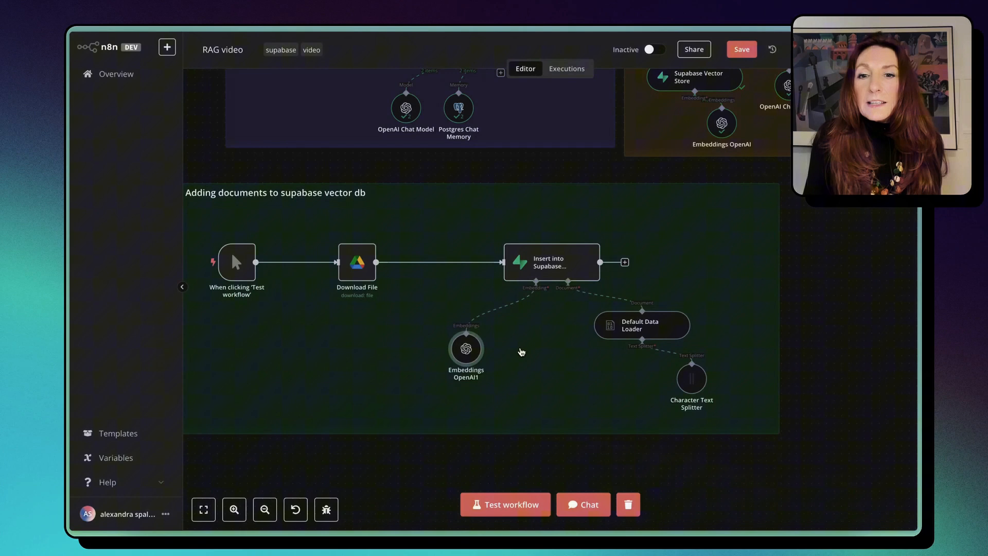
pyautogui.doubleClick(642, 325)
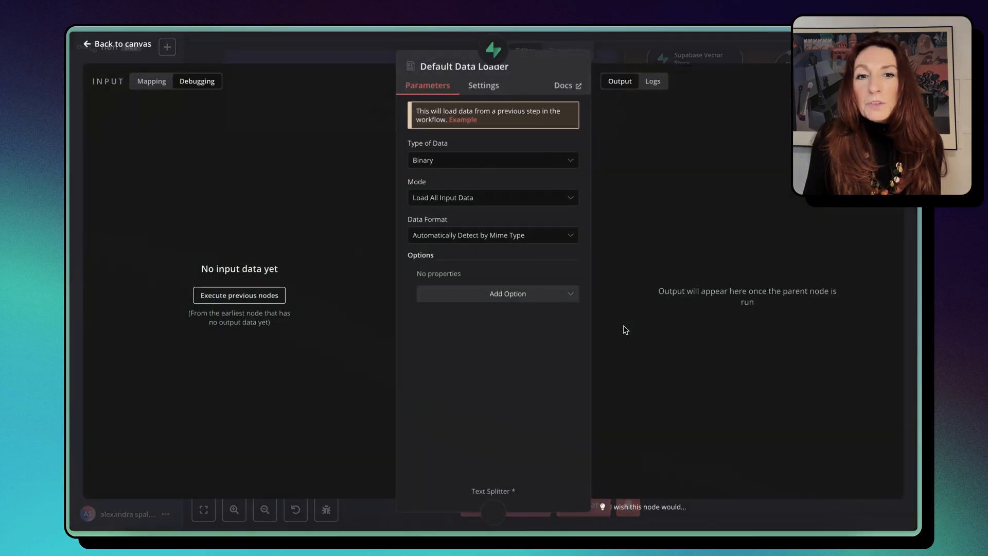
pyautogui.moveTo(679, 199)
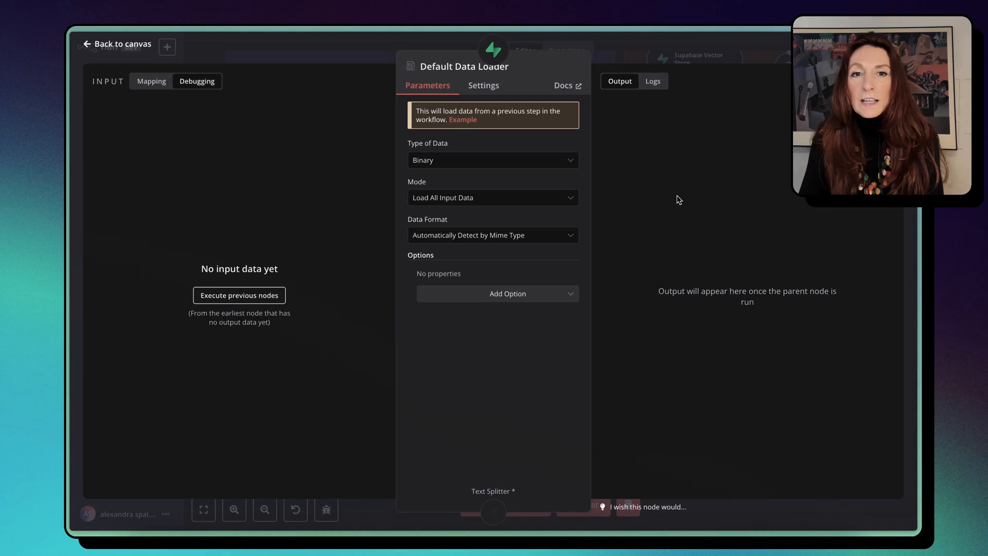
pyautogui.moveTo(611, 176)
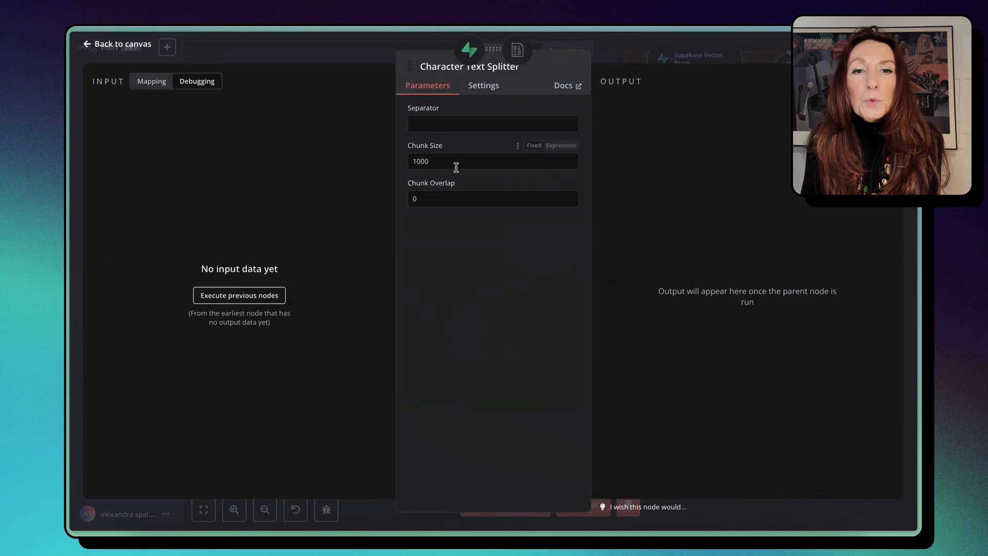
pyautogui.moveTo(474, 161)
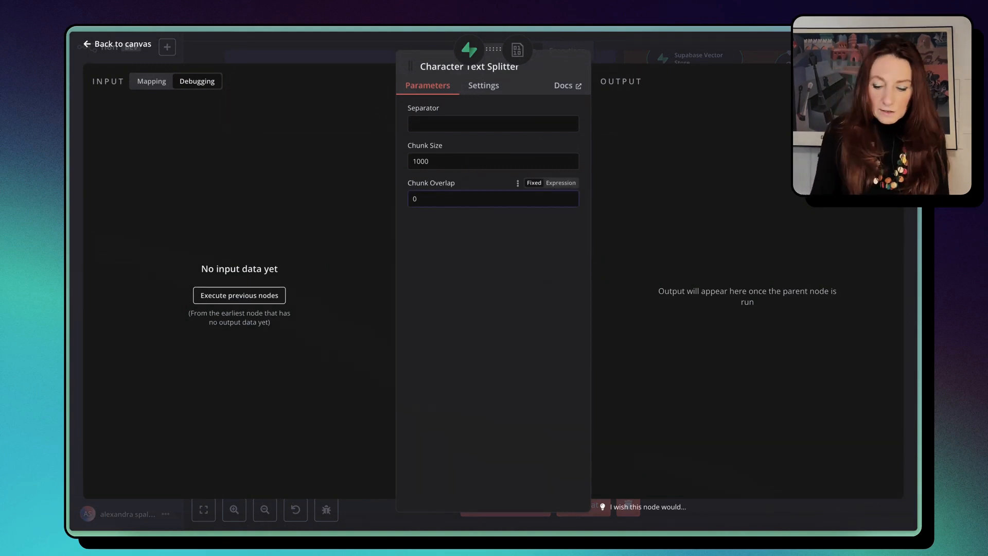
# - Set the Character Text Splitter chunk overlap to 20 and return to the canvas
pyautogui.write('222')
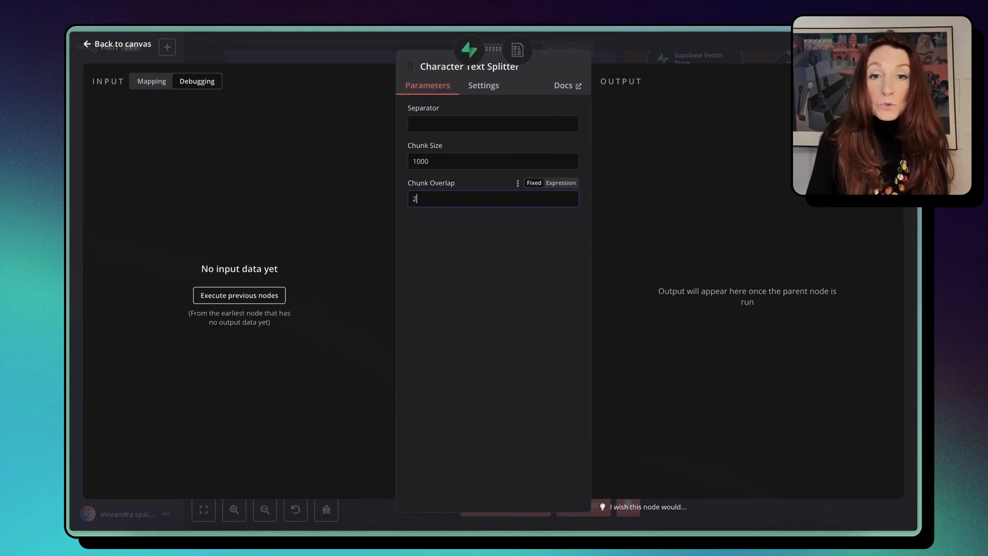
pyautogui.write('0')
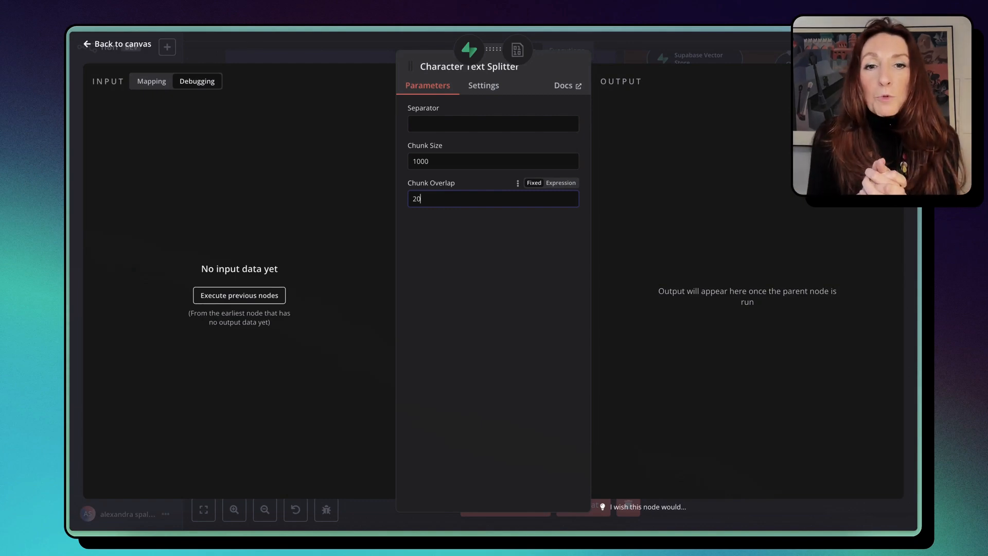
pyautogui.click(117, 43)
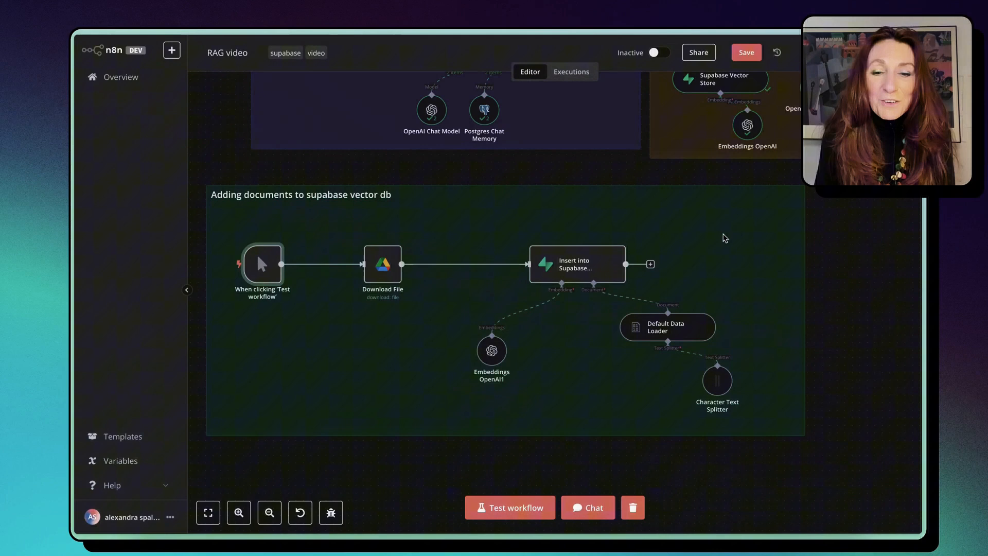
pyautogui.moveTo(514, 508)
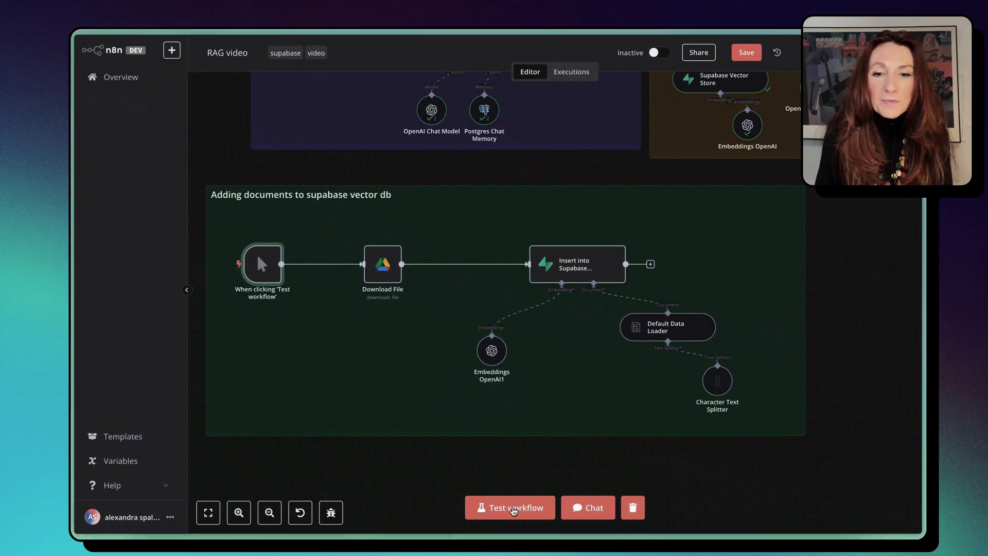
# - Test-run the document ingestion workflow into the Supabase vector store
pyautogui.click(509, 508)
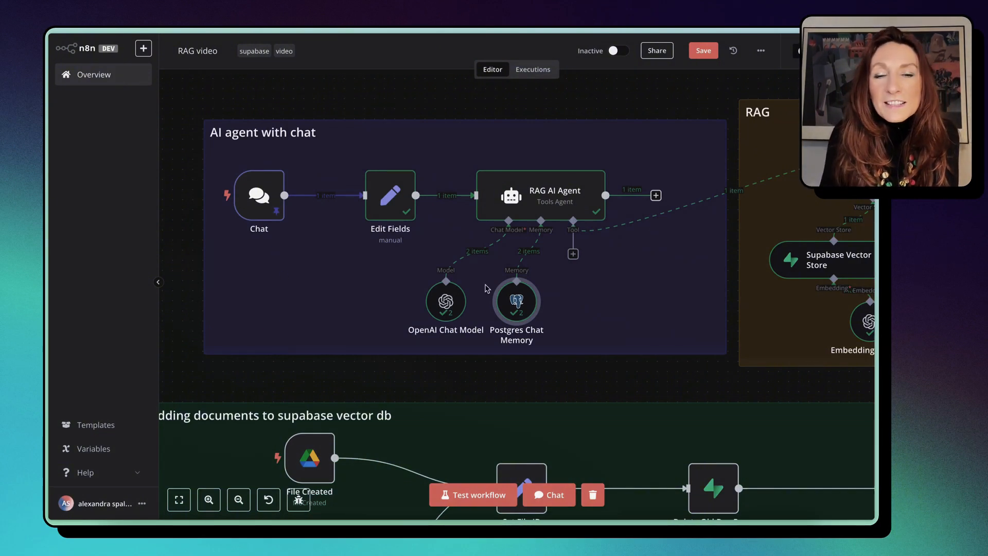
pyautogui.moveTo(245, 261)
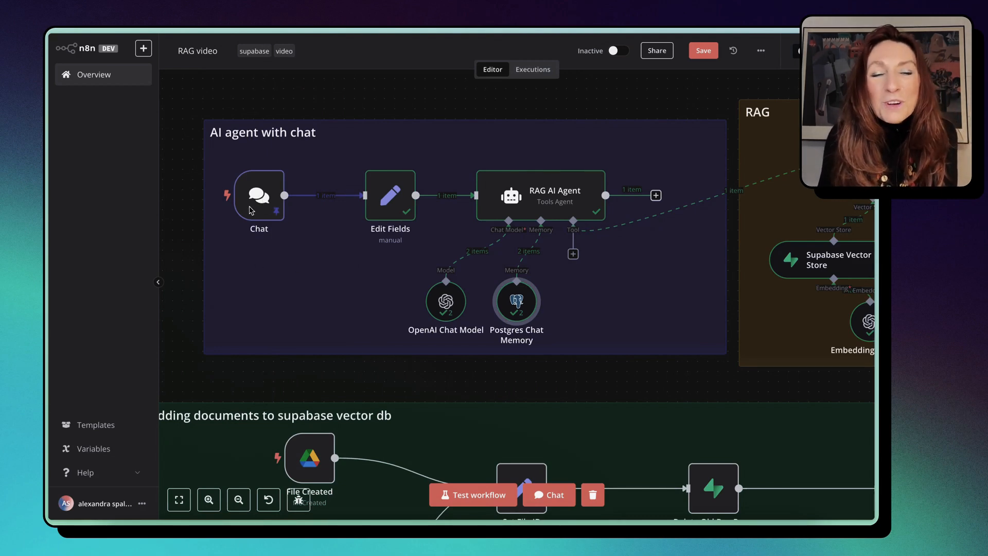
pyautogui.doubleClick(258, 196)
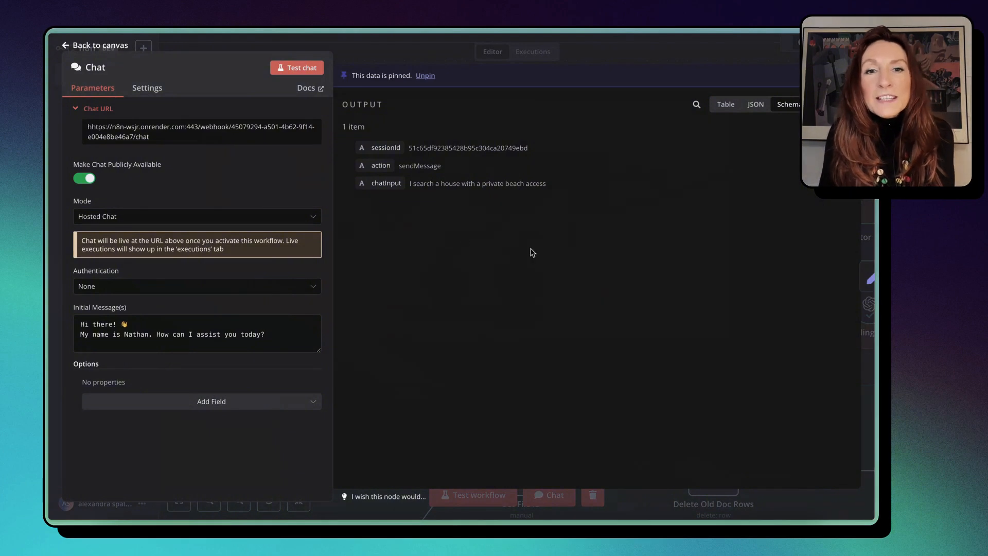
pyautogui.moveTo(375, 200)
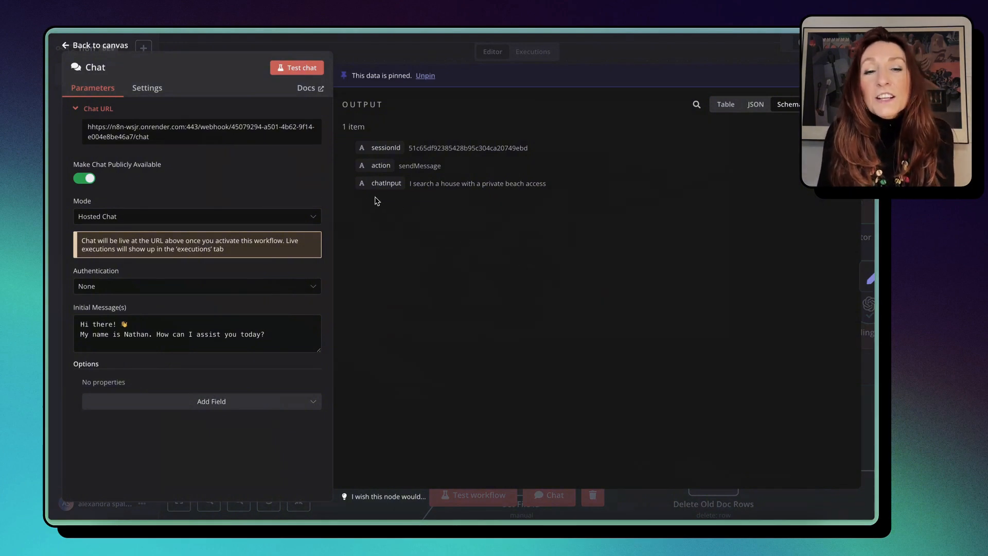
pyautogui.moveTo(515, 195)
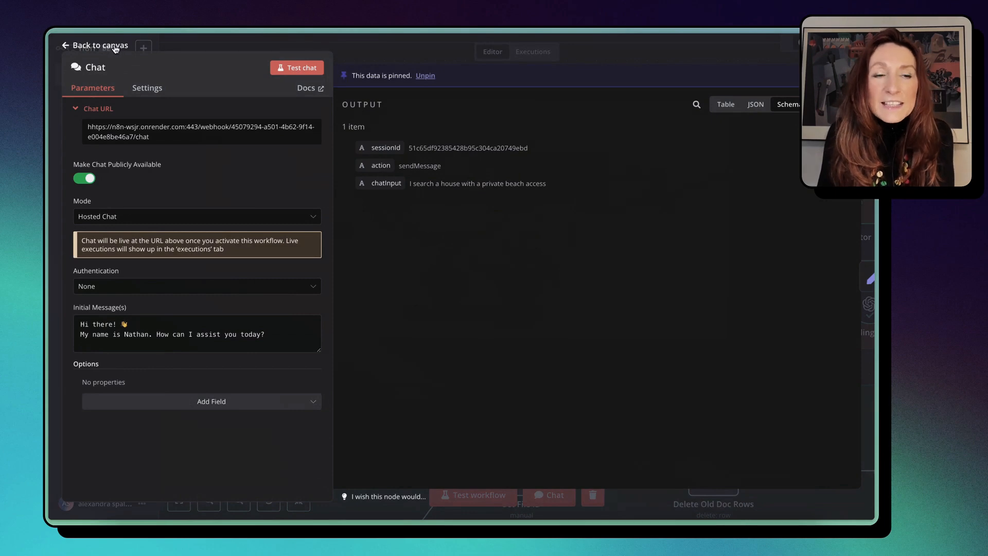
pyautogui.click(95, 44)
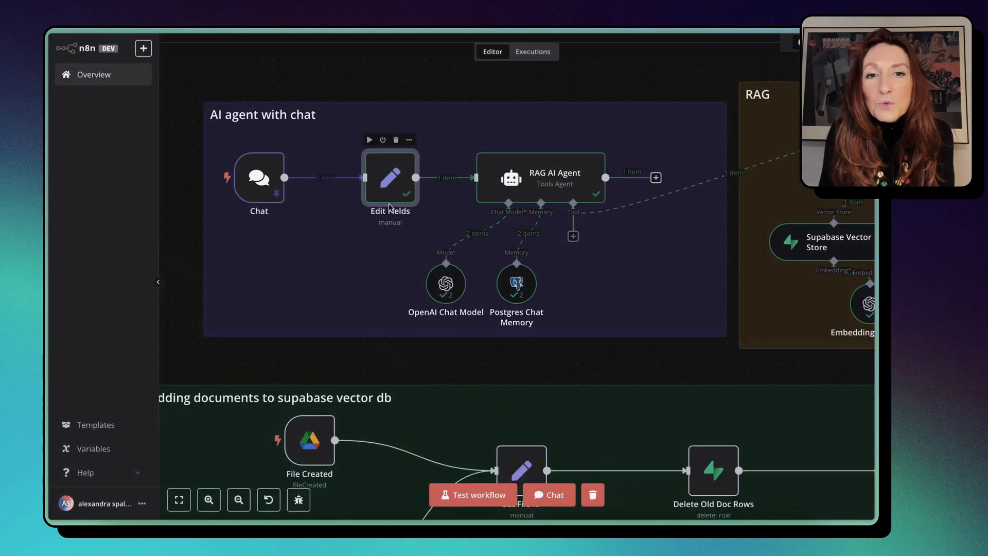
pyautogui.doubleClick(390, 178)
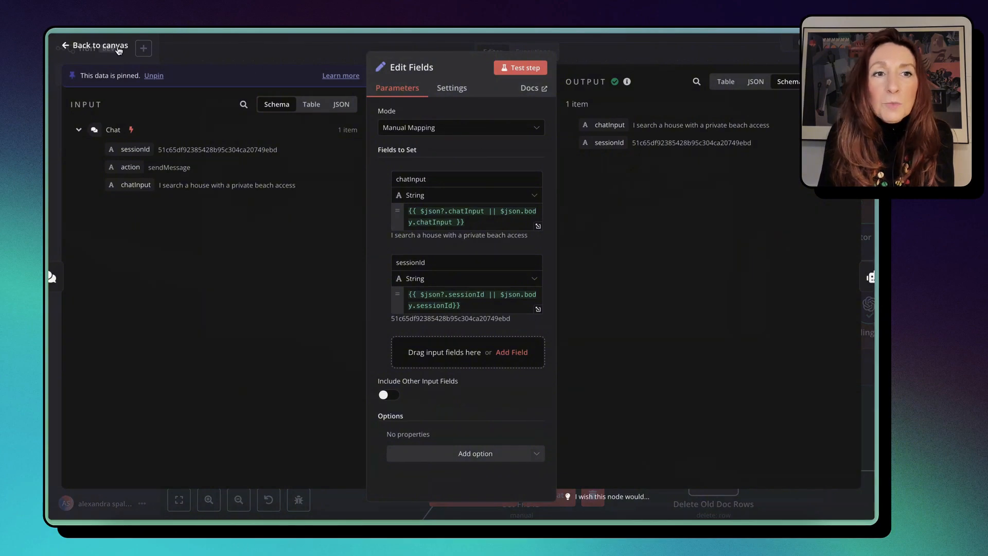
pyautogui.click(99, 45)
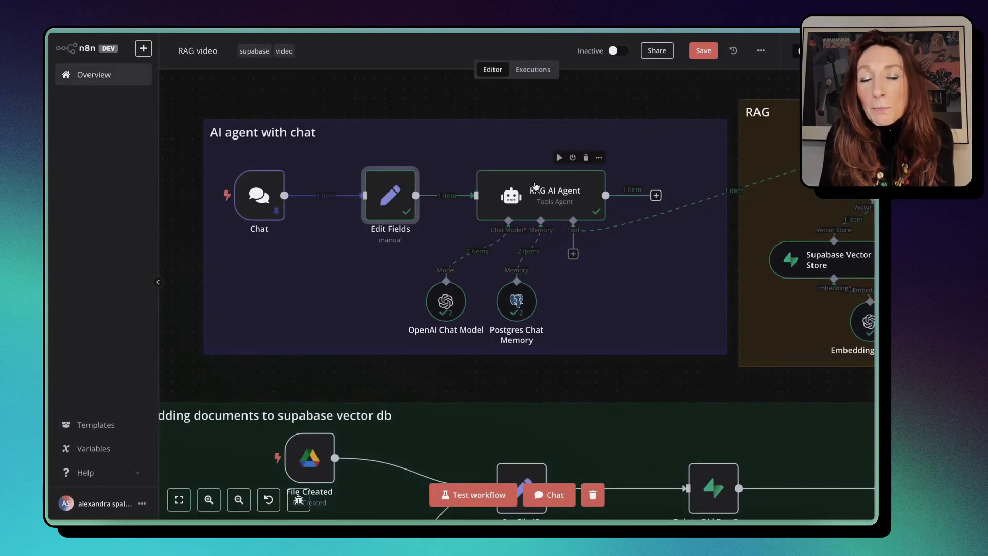
pyautogui.moveTo(596, 203)
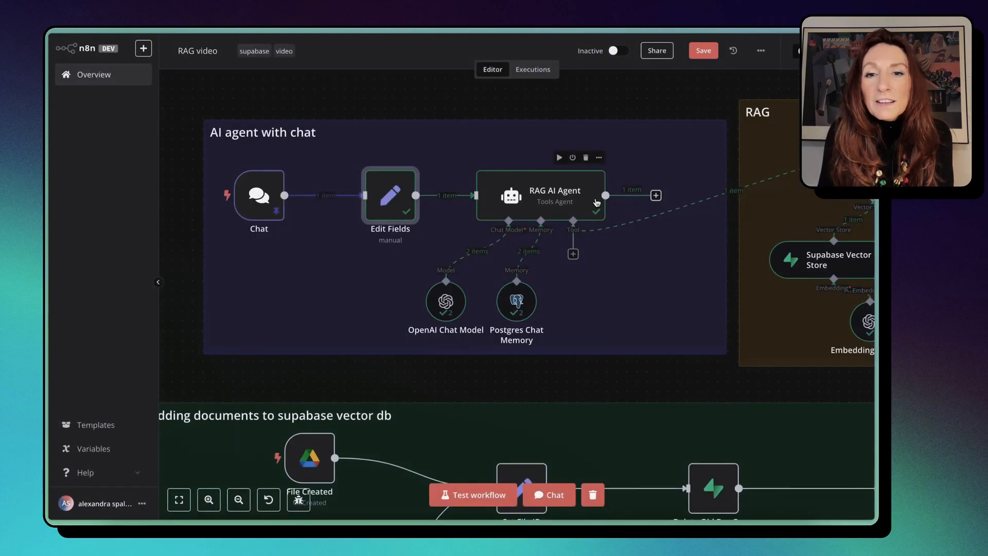
pyautogui.doubleClick(539, 196)
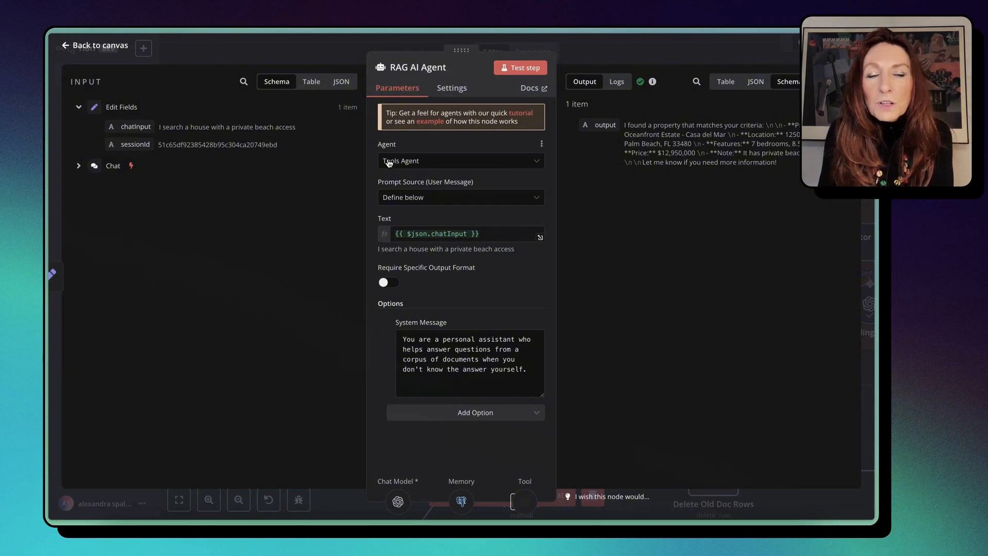
pyautogui.click(94, 45)
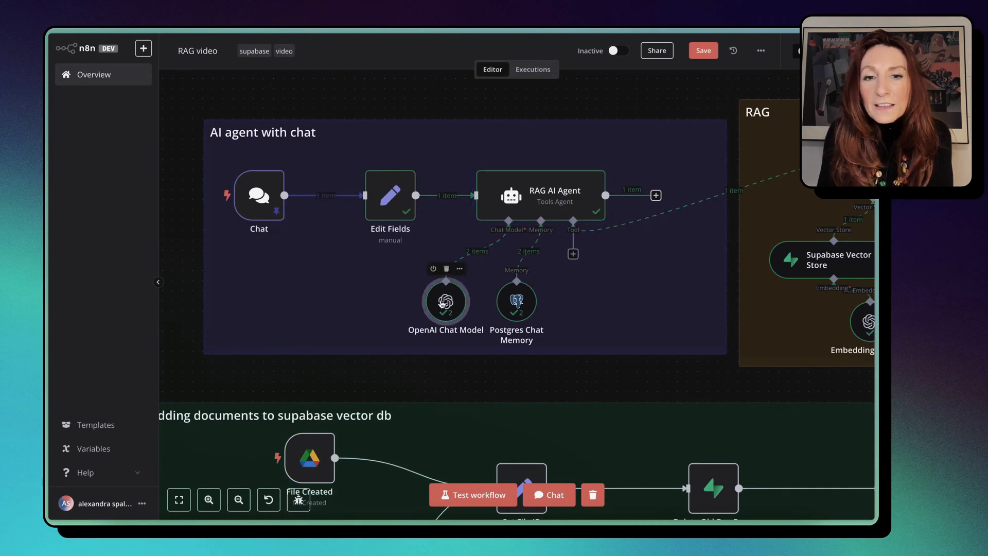
pyautogui.doubleClick(446, 300)
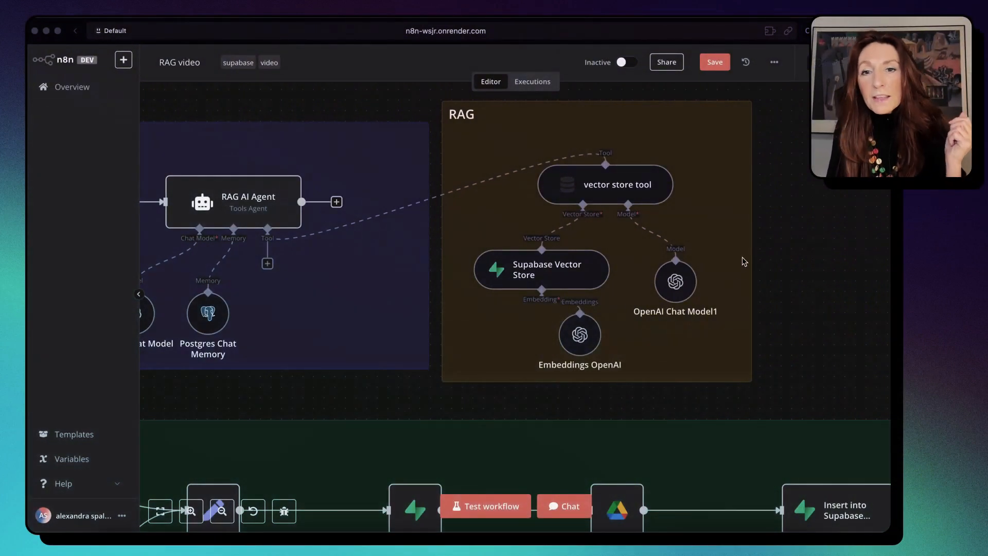
pyautogui.moveTo(542, 184)
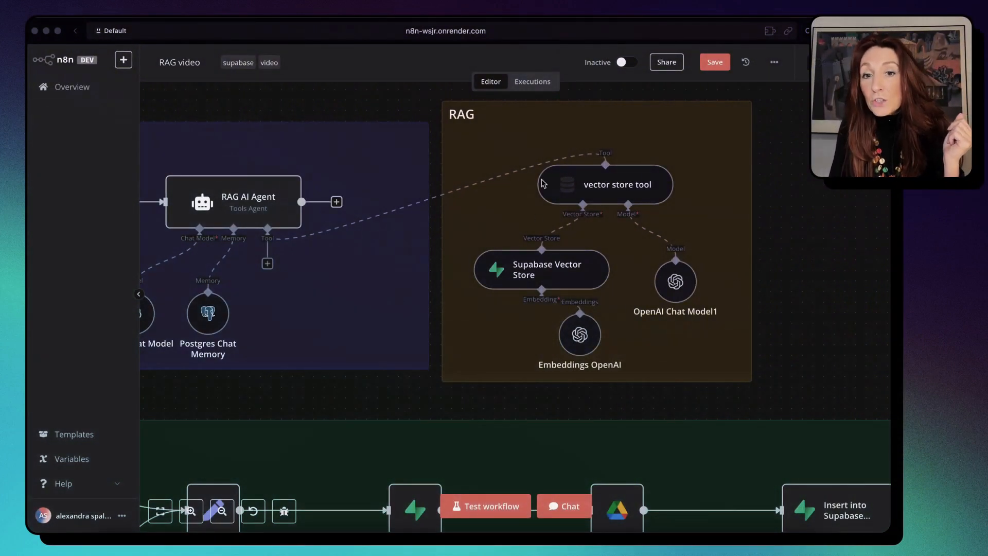
pyautogui.click(605, 185)
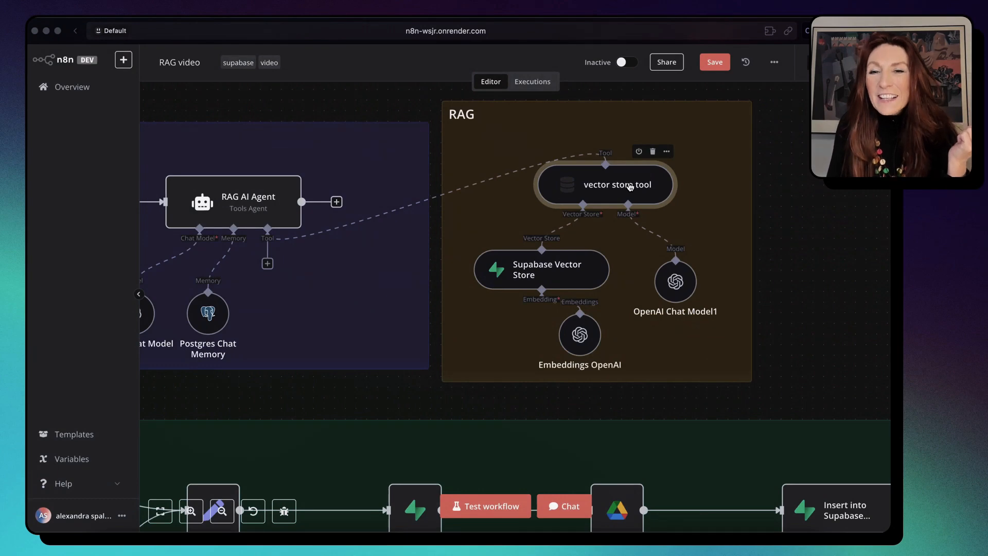
pyautogui.doubleClick(604, 184)
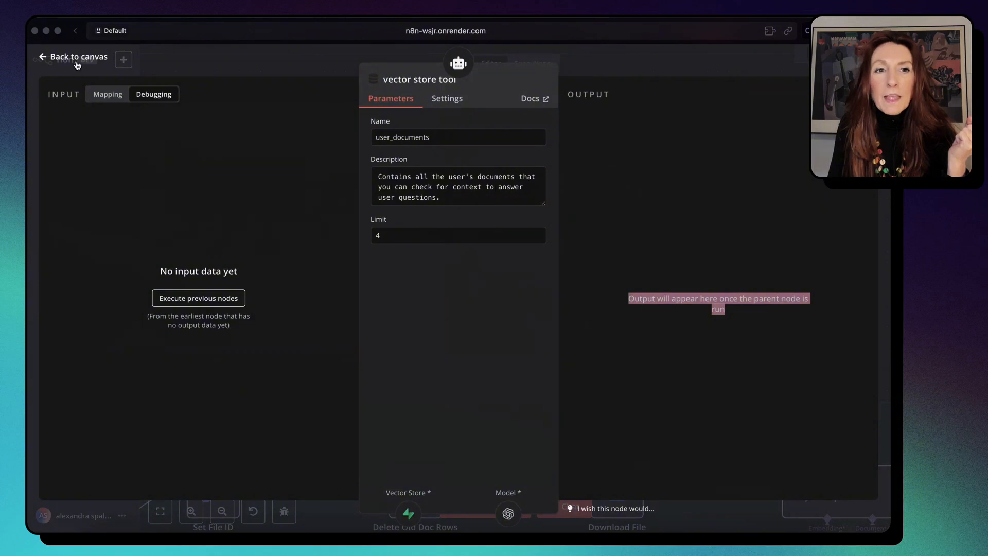
pyautogui.click(73, 56)
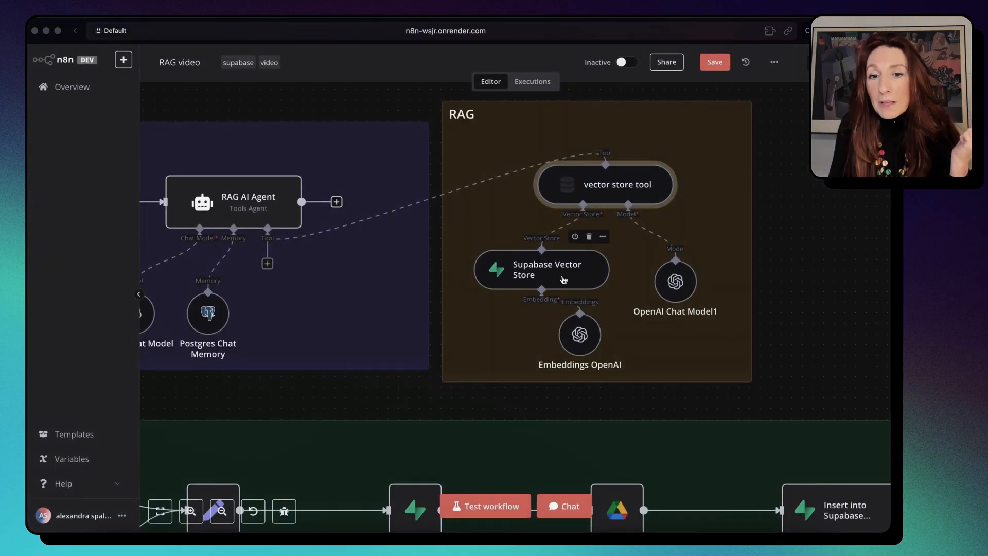
pyautogui.doubleClick(541, 269)
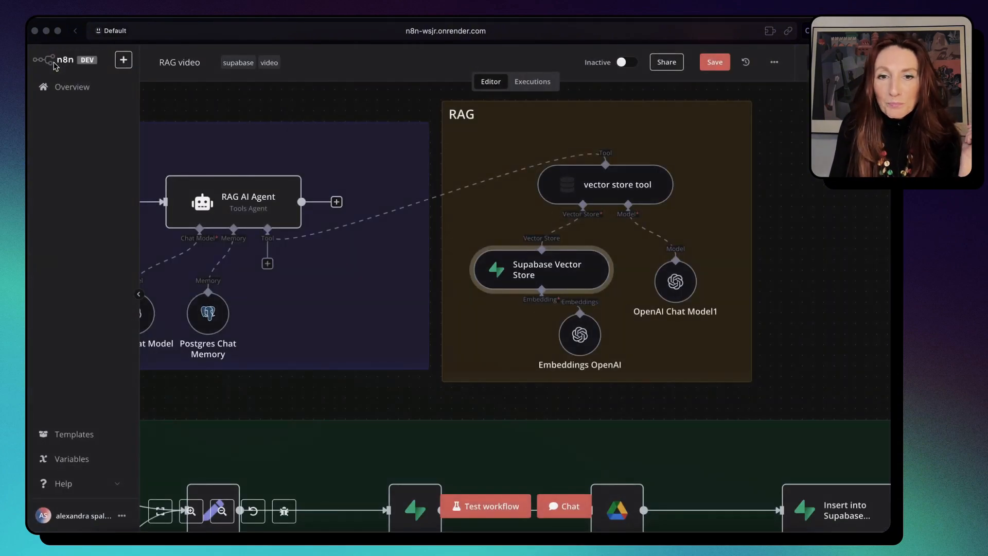
pyautogui.moveTo(579, 338)
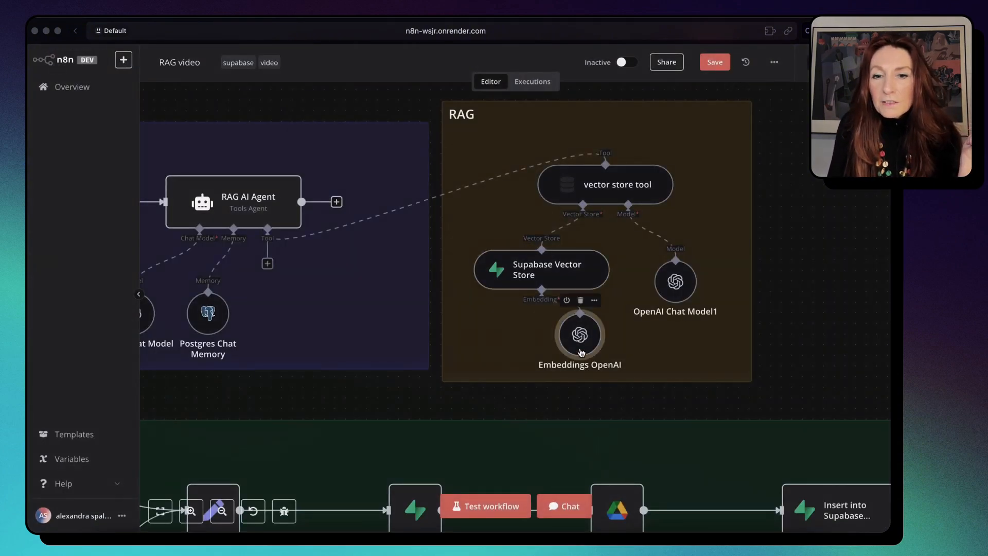
pyautogui.doubleClick(579, 334)
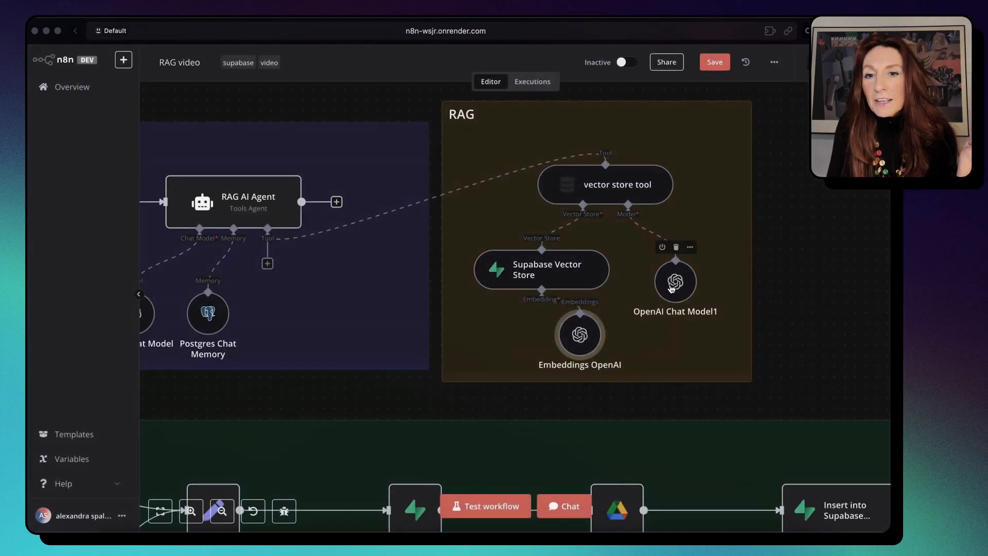
pyautogui.doubleClick(675, 282)
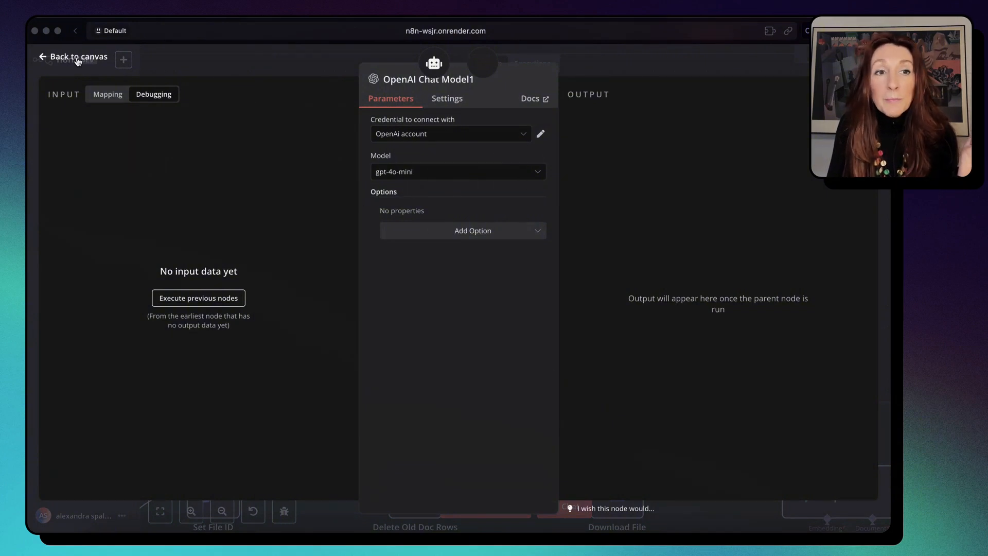
pyautogui.click(73, 56)
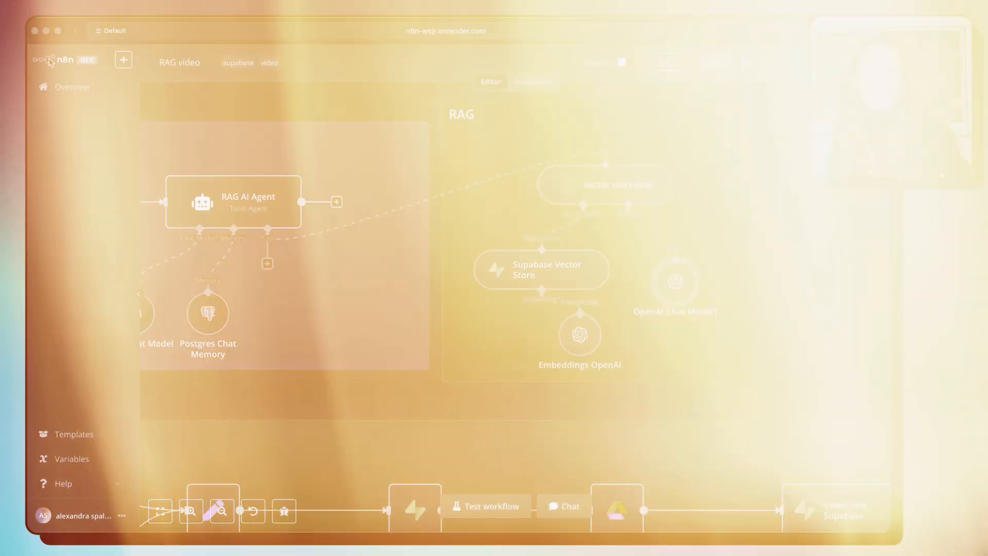